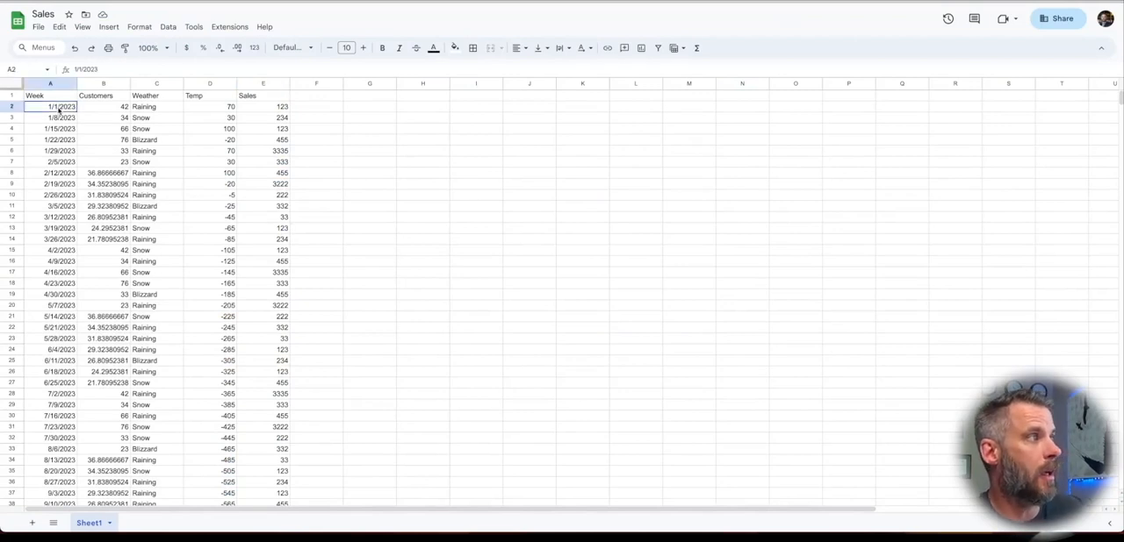
Step: Review the weekly dates, customer counts (including week seven's fractional value) and weather entries in the Sales sheet
left_click(49, 118)
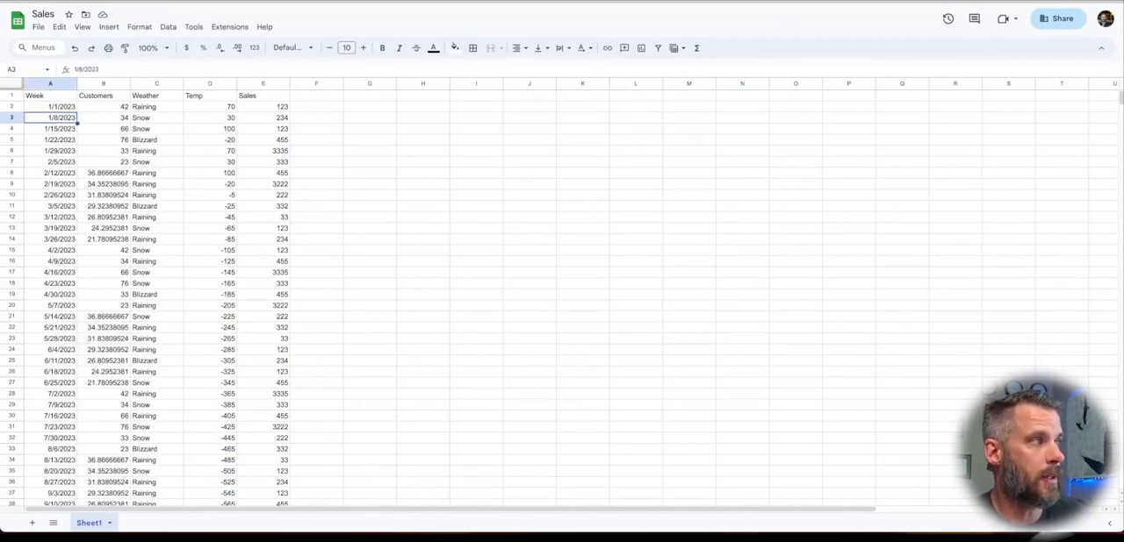
left_click(156, 105)
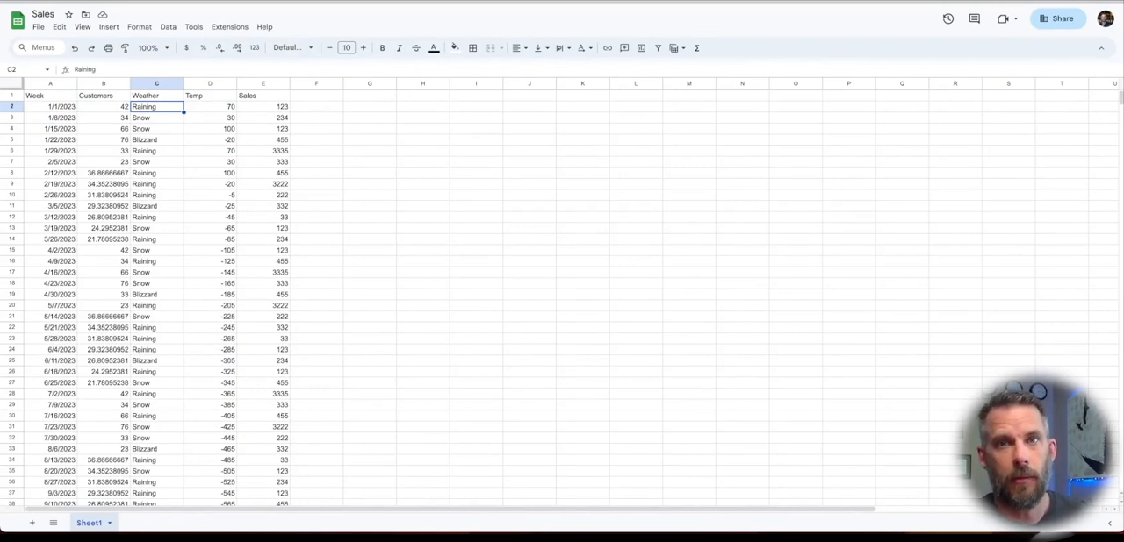
left_click(102, 105)
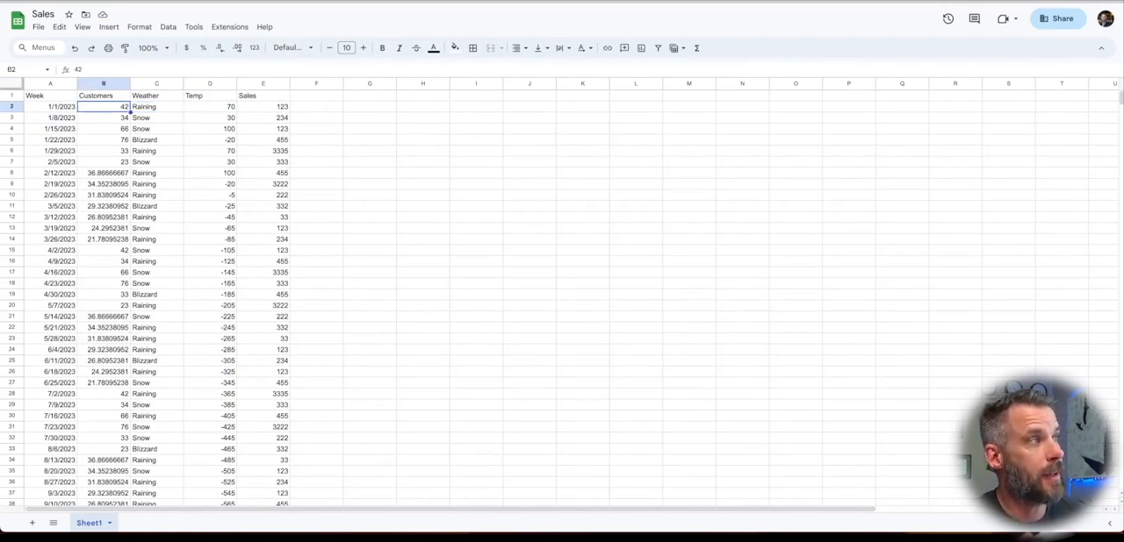
left_click(49, 117)
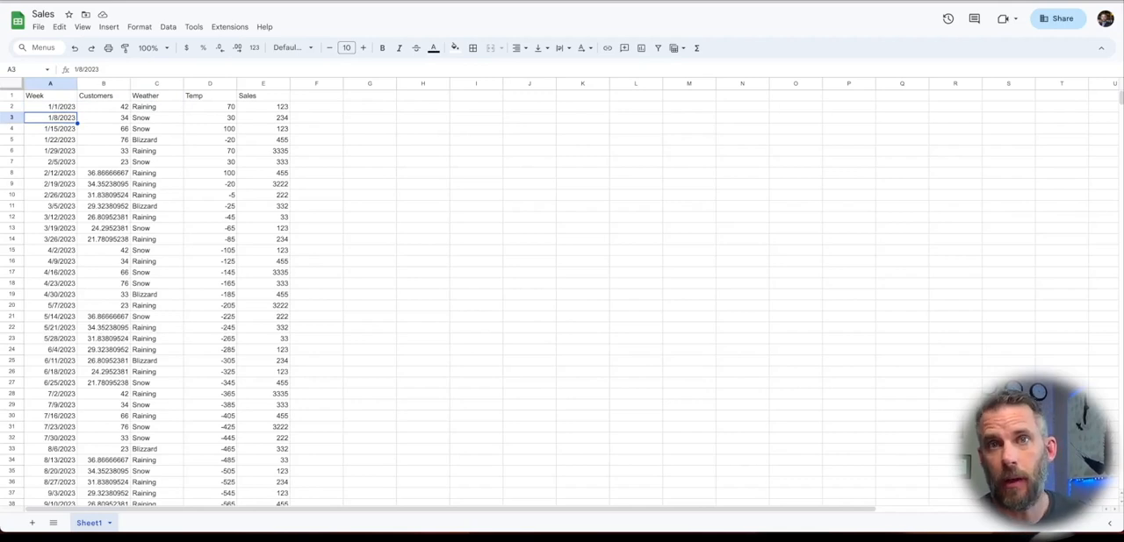
left_click(102, 105)
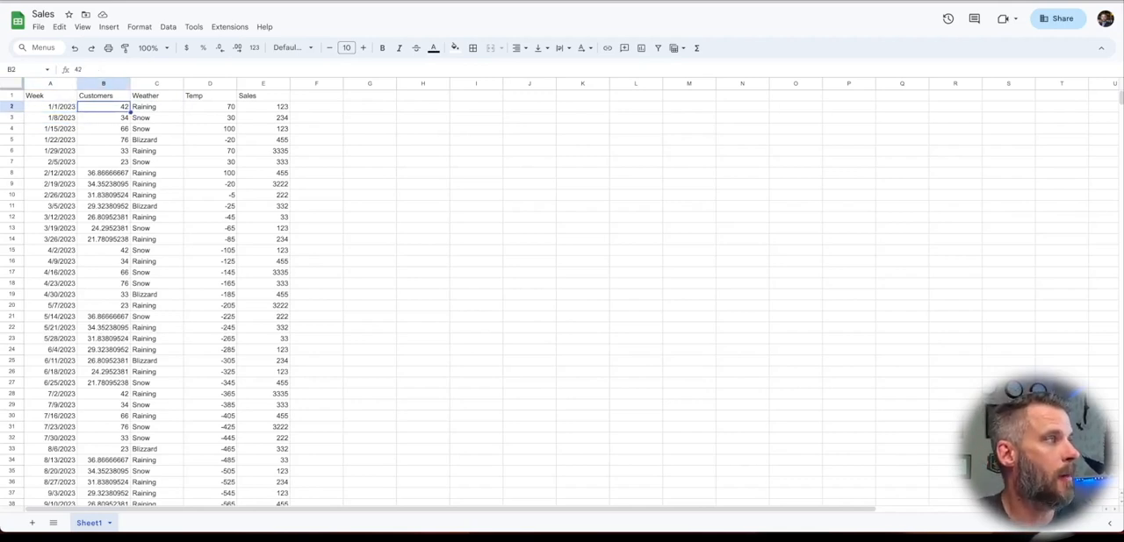
left_click(101, 172)
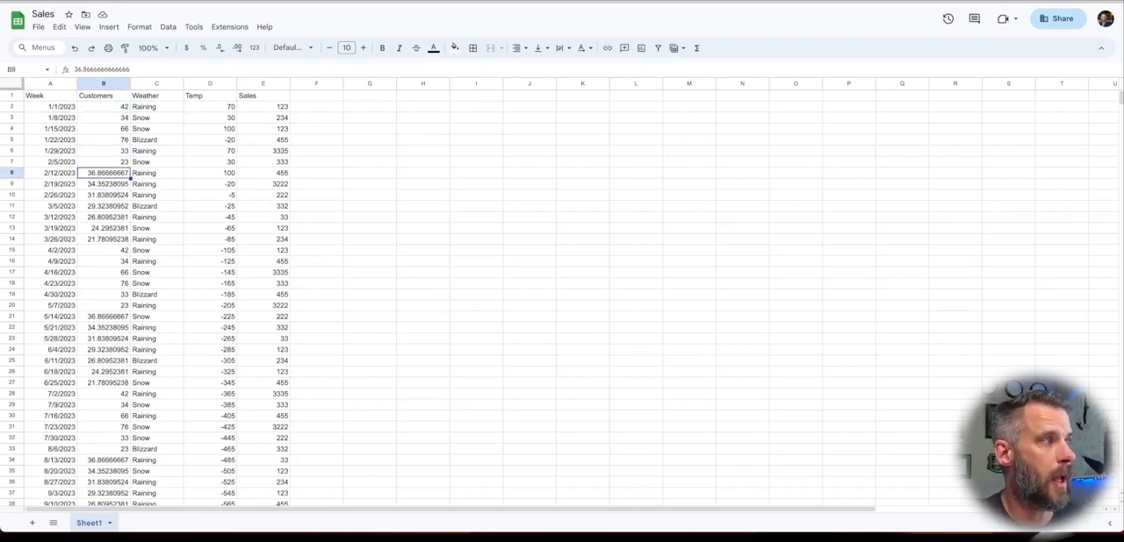
left_click(102, 118)
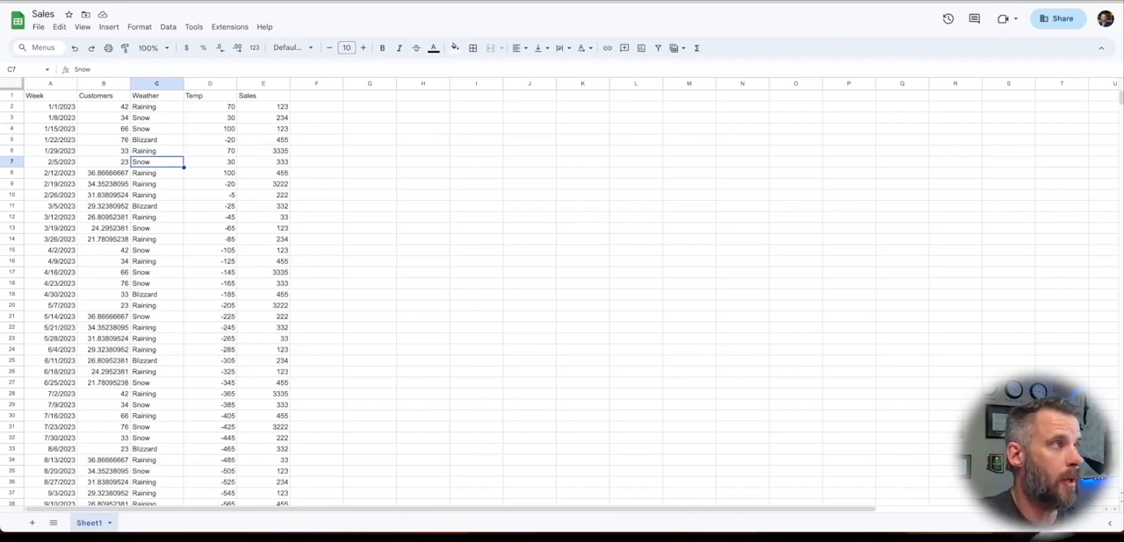
Step: Check the Week header and empty area beside the data, then move over to Akkio
left_click(263, 161)
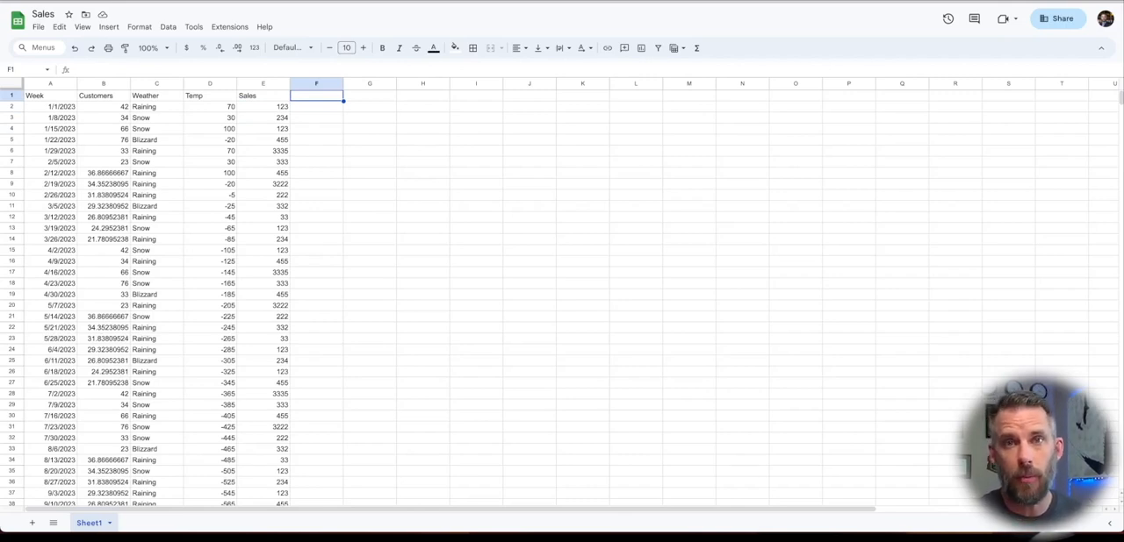
left_click(49, 94)
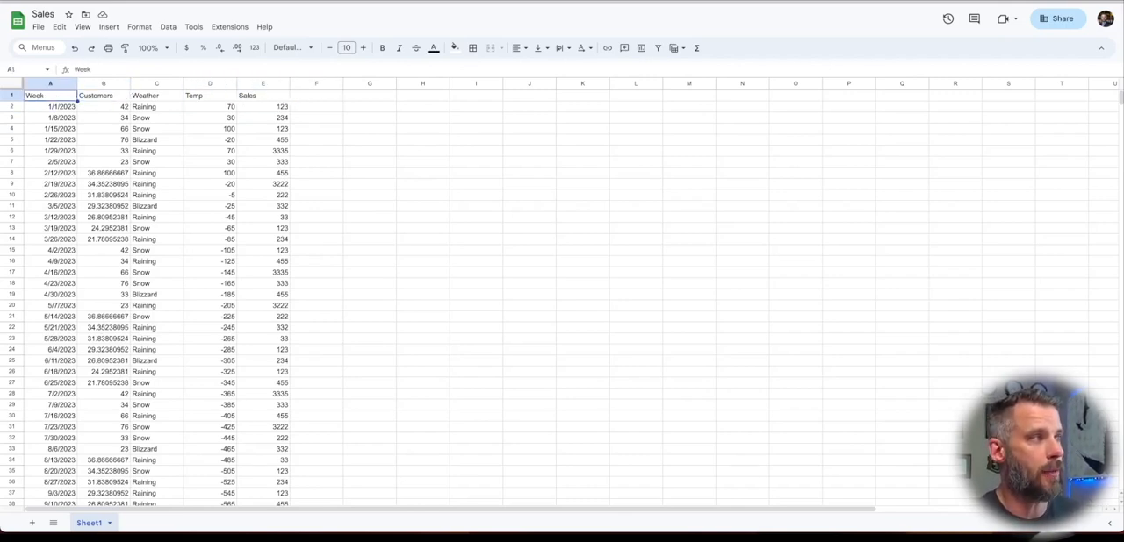
left_click(316, 94)
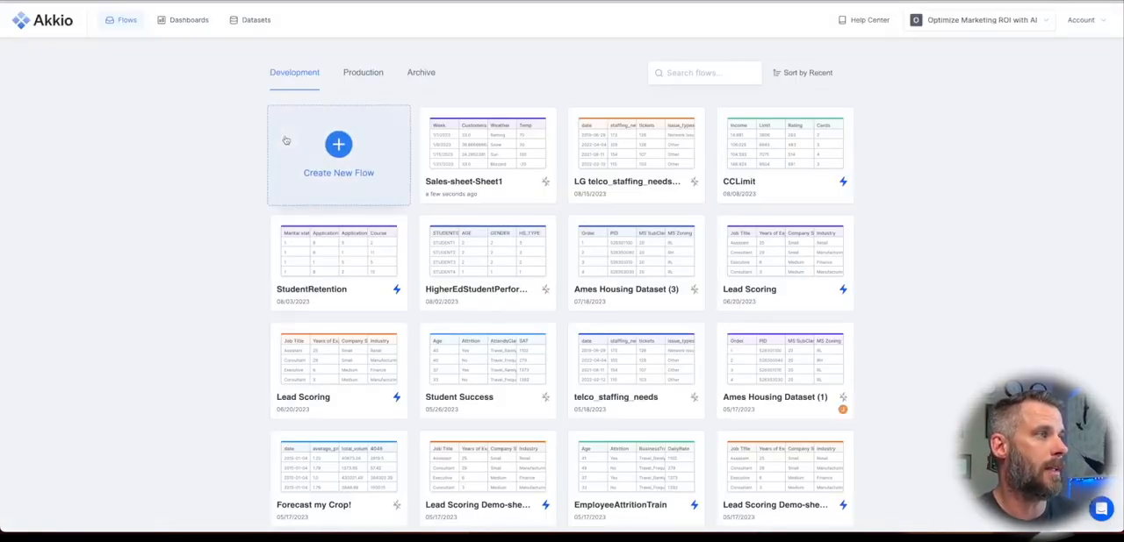
Step: Start a new flow using the Google Sheets Sales-sheet-Sheet1 dataset as its data source
left_click(337, 154)
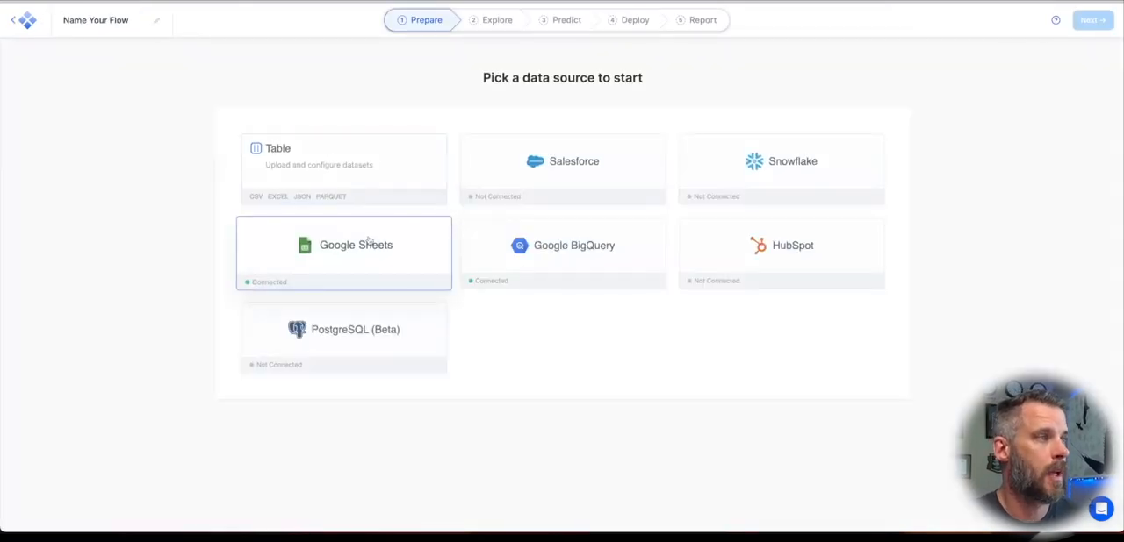
left_click(345, 253)
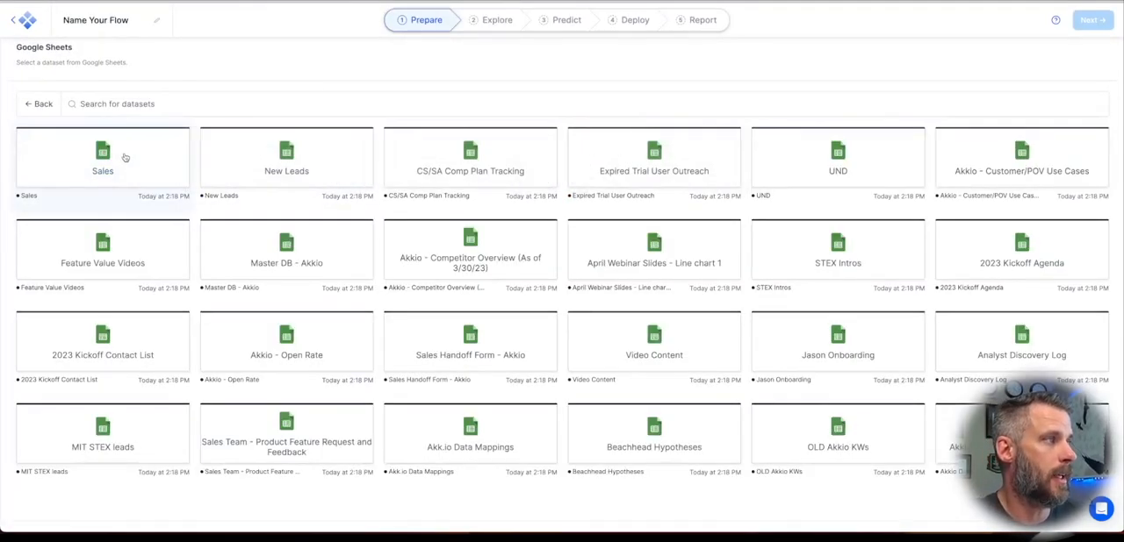
left_click(102, 158)
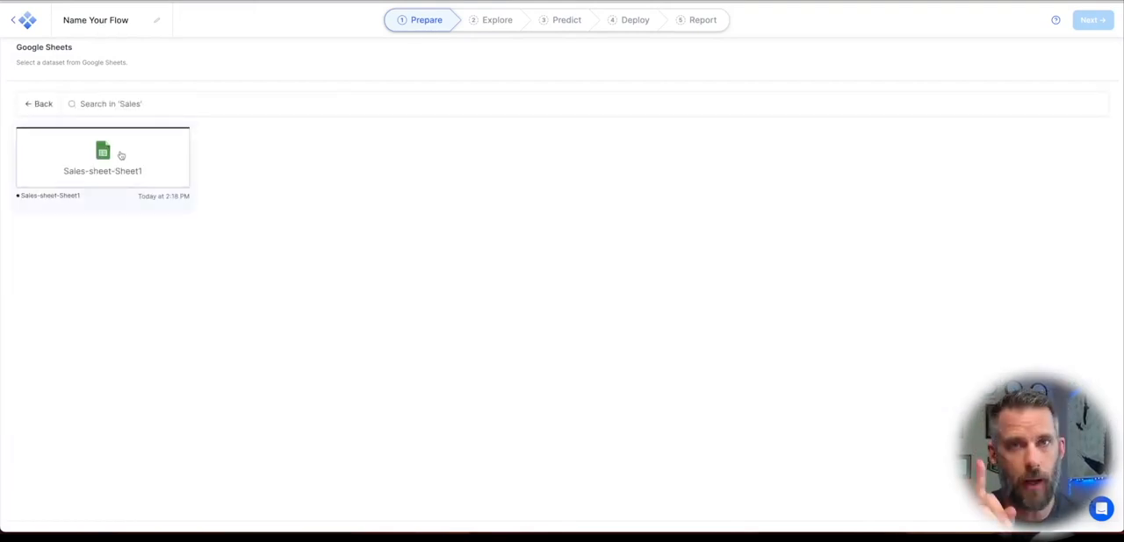
left_click(102, 156)
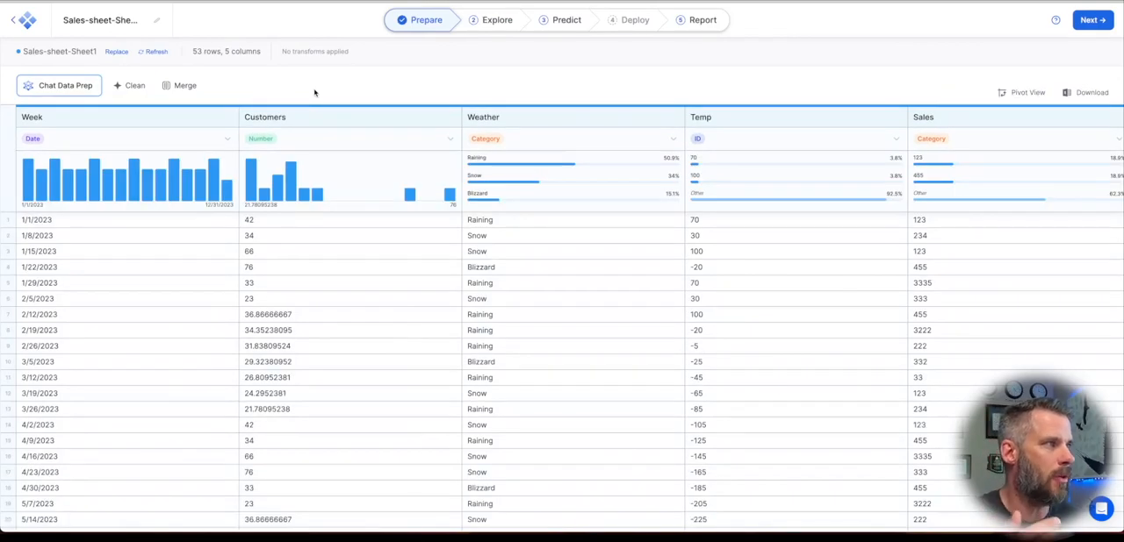
mouse_move(335, 185)
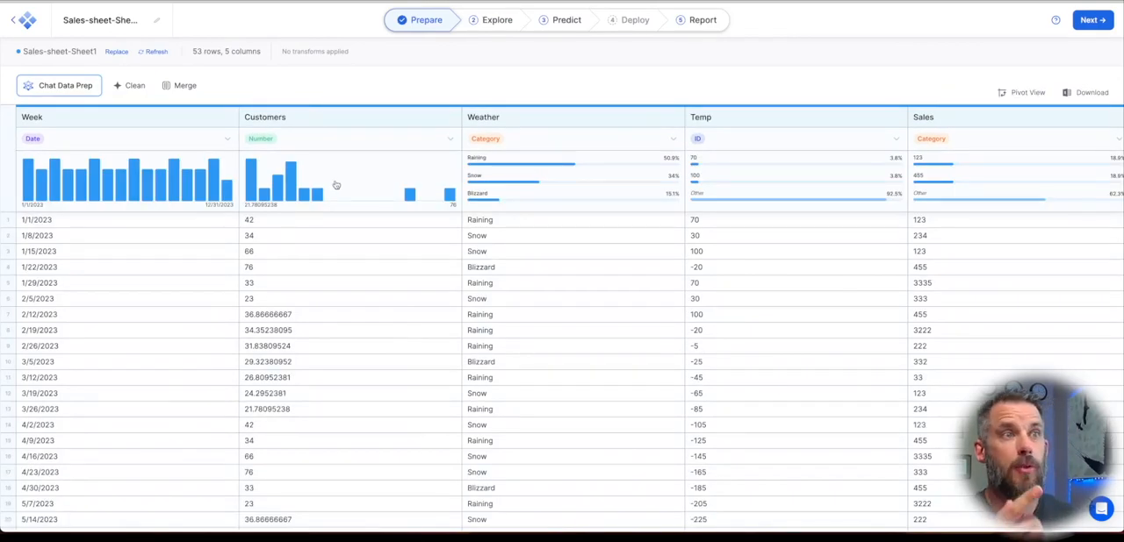
Step: Check the Customers column statistics, then retype the Sales column as Number
left_click(263, 115)
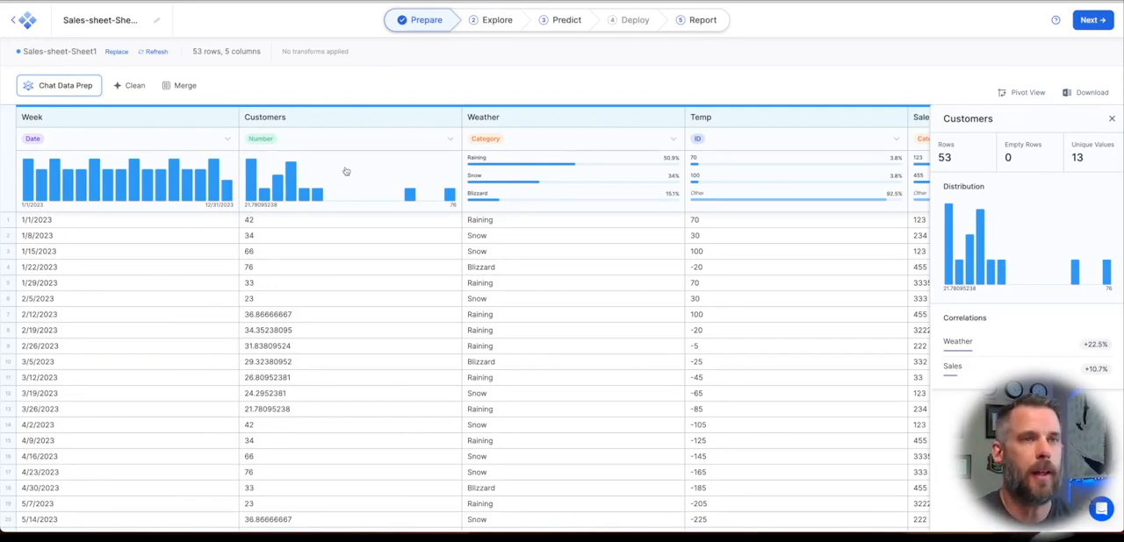
mouse_move(333, 127)
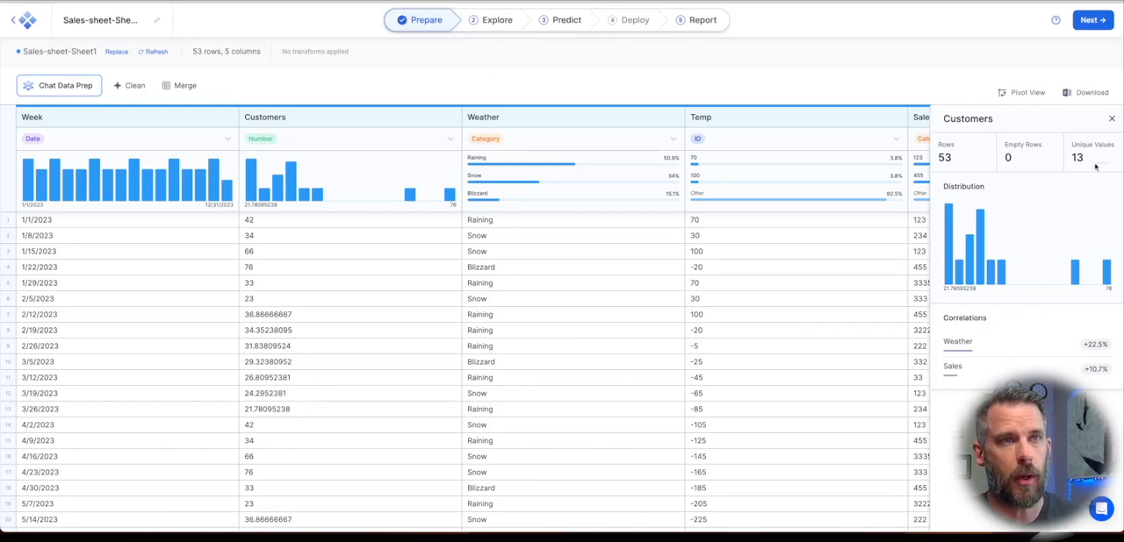
left_click(921, 115)
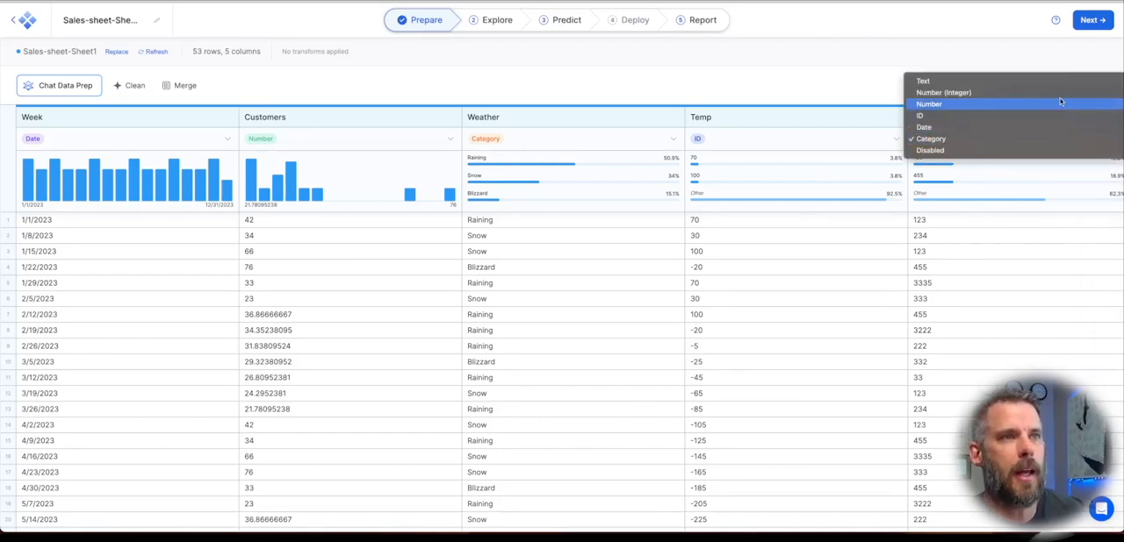
left_click(927, 104)
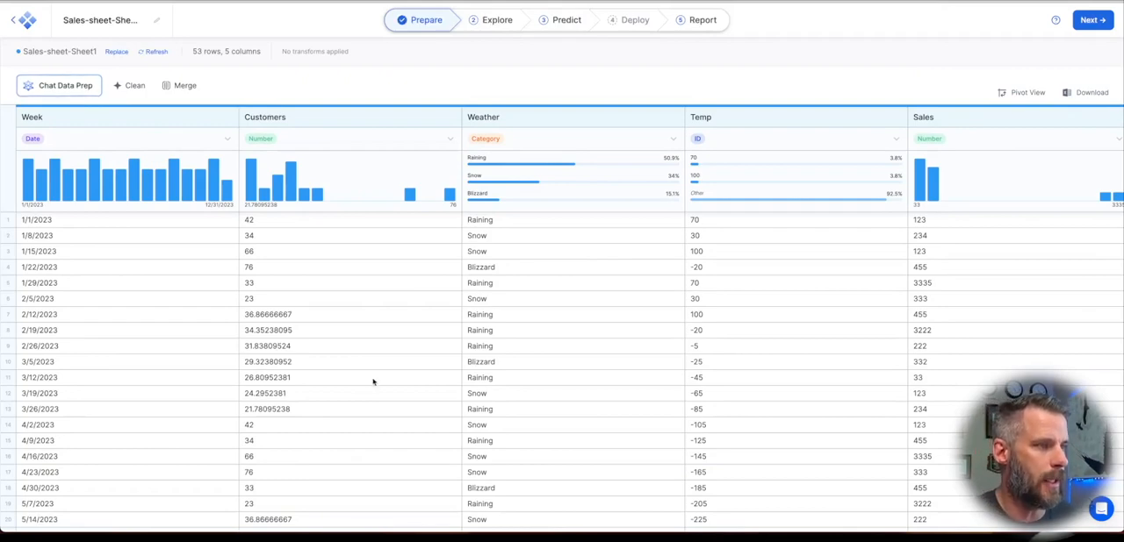
Step: Scroll down through the Sales-sheet-Sheet1 data rows
scroll("down", 3)
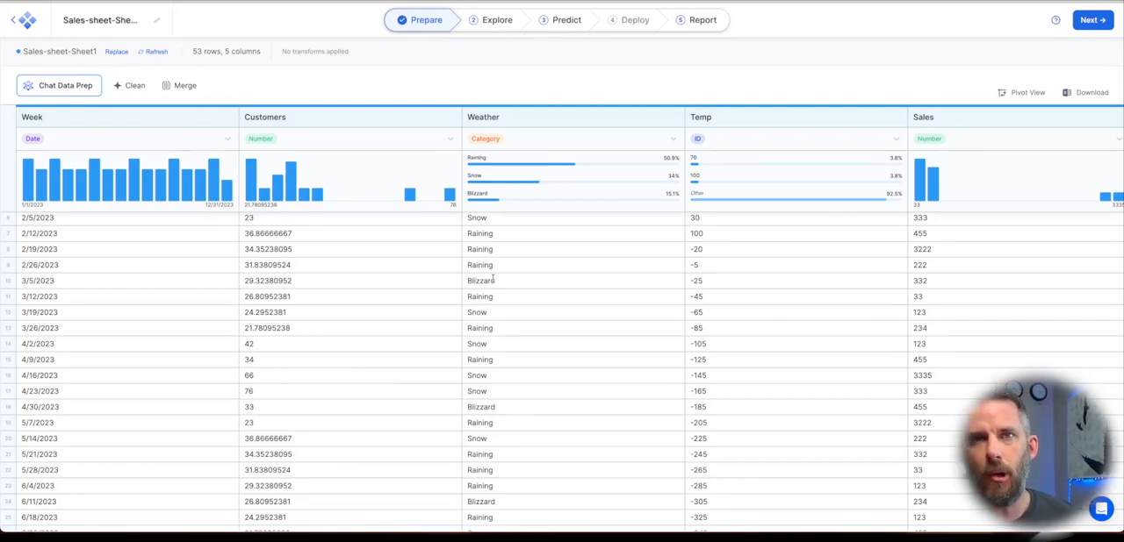
mouse_move(639, 348)
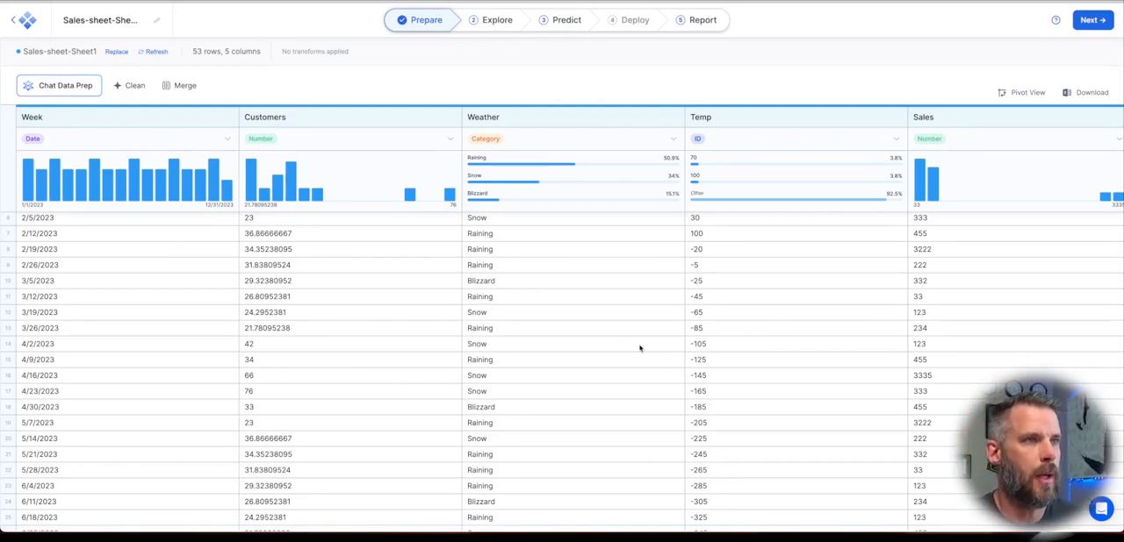
scroll("down", 3)
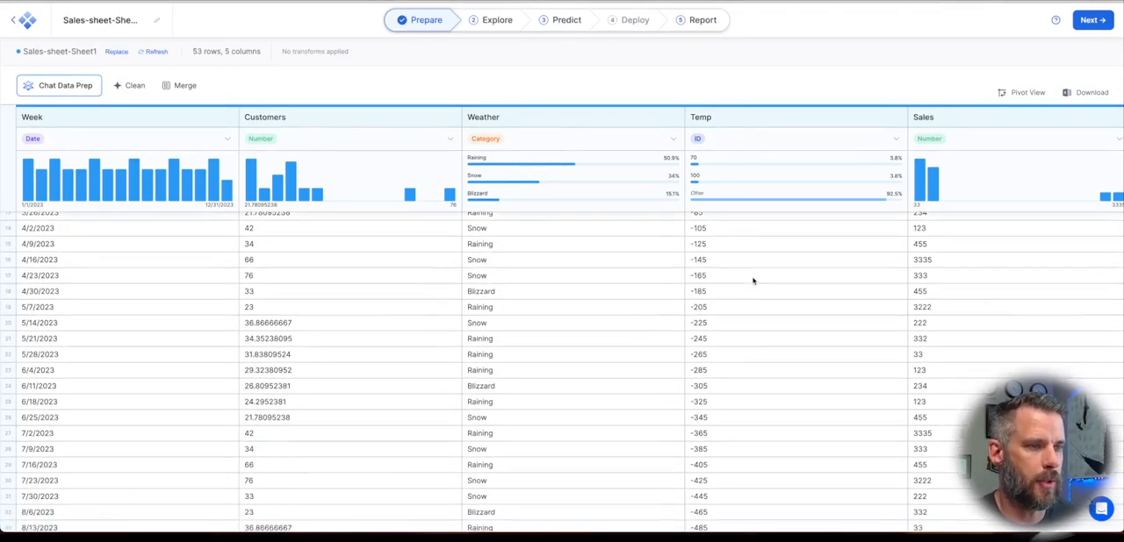
scroll("down", 3)
type("change any temperature that is less than -30 to somewhere between")
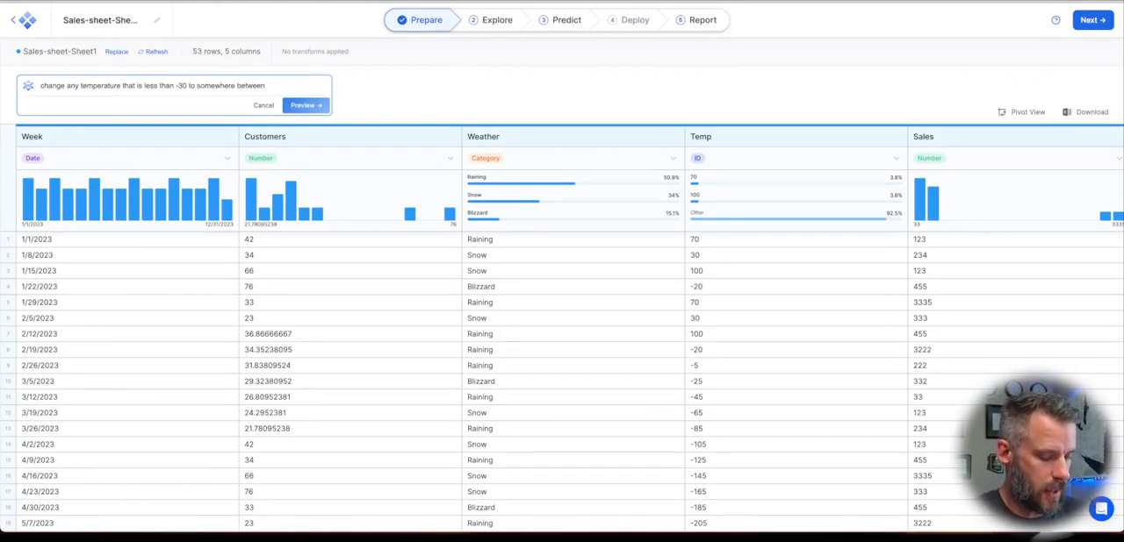
Step: Replace temperatures below -30 with values between 25 and 80 via a Chat Data Prep transform
type("25 and 80")
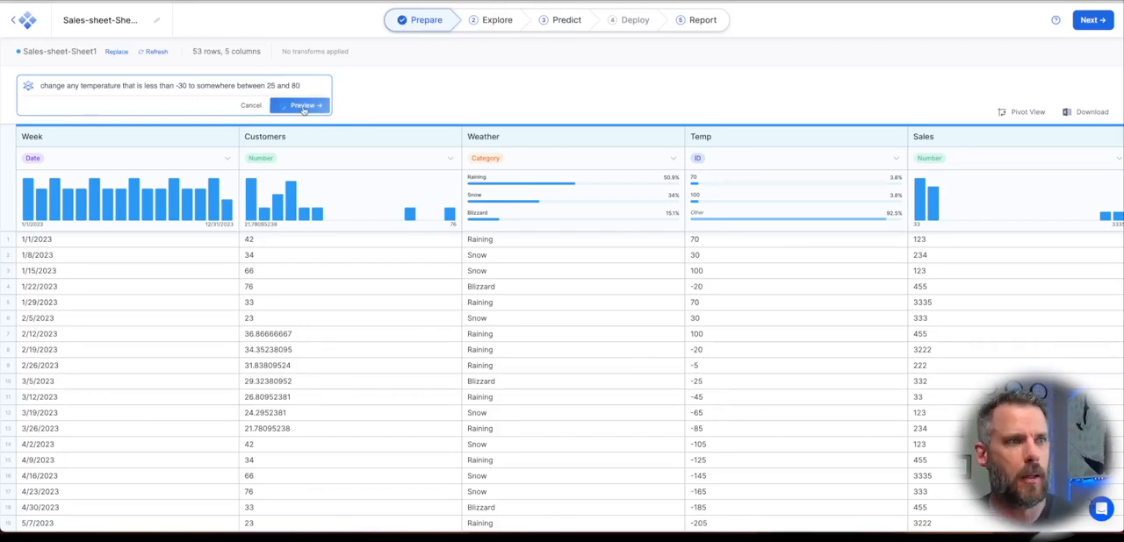
left_click(301, 105)
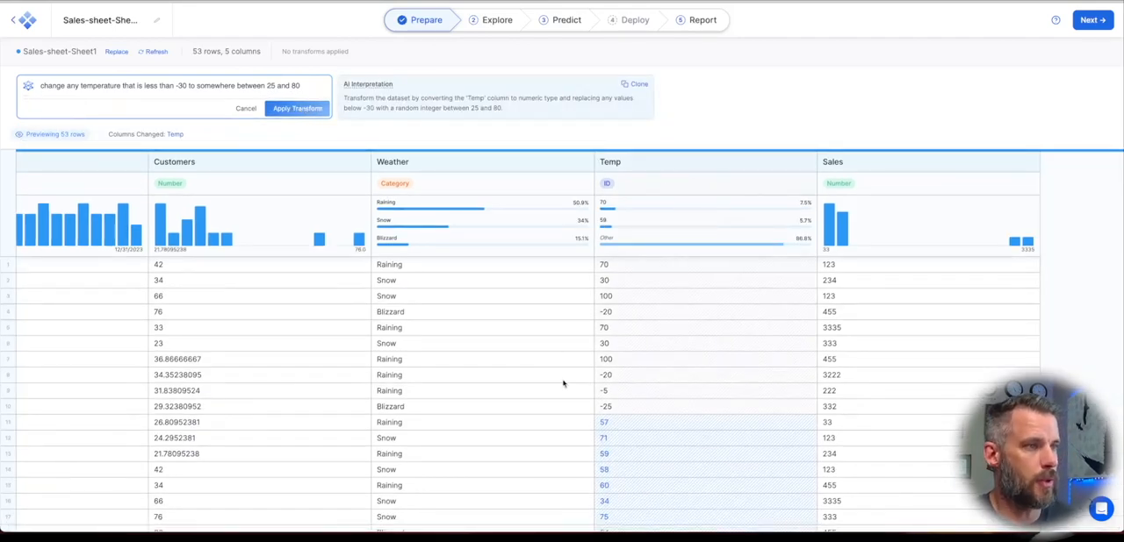
scroll("down", 3)
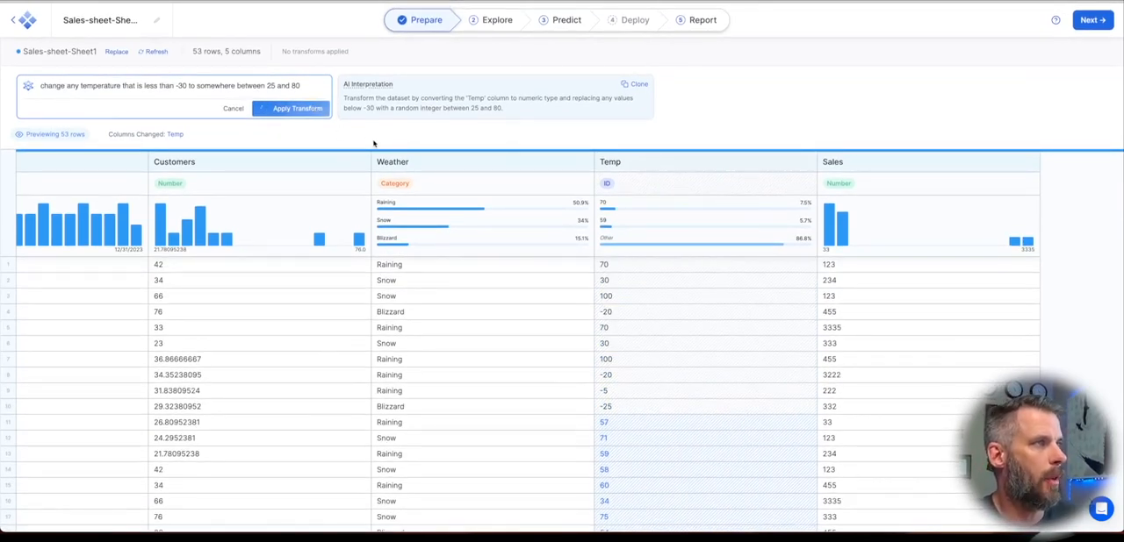
left_click(295, 109)
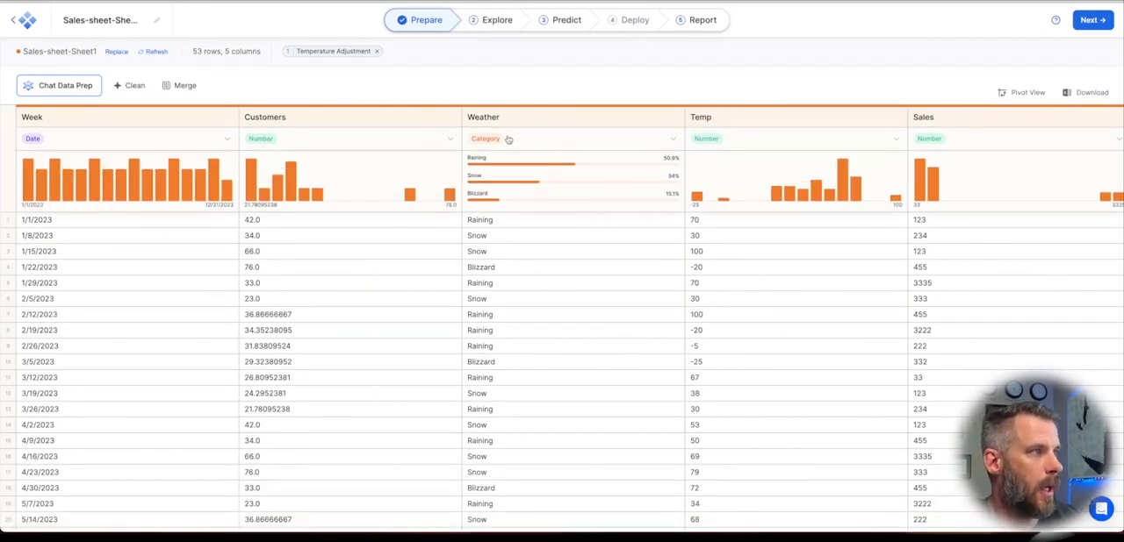
Step: Close the Temp column statistics and move on to the Explore step
left_click(700, 116)
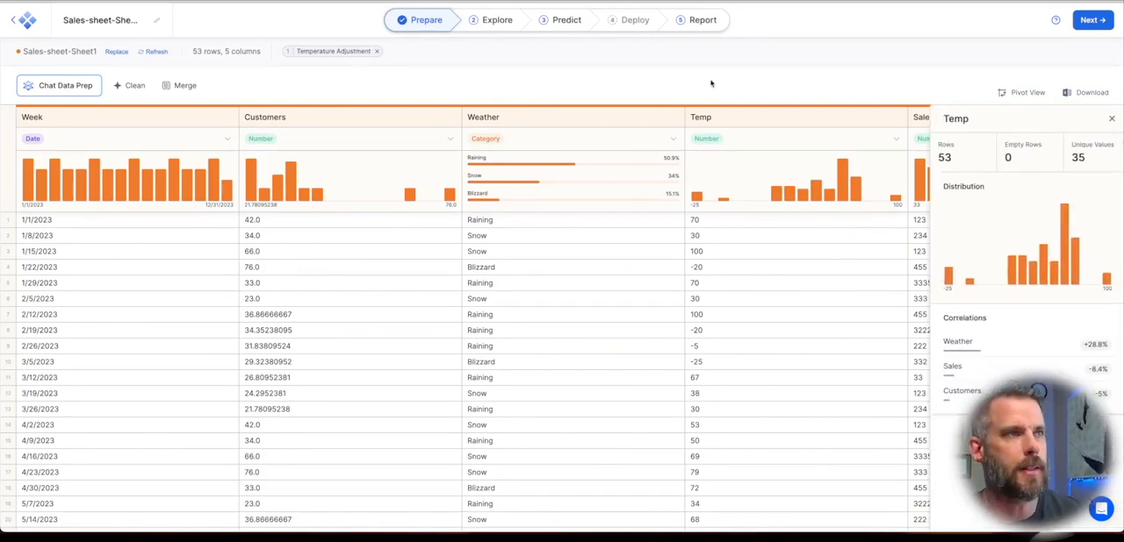
left_click(1111, 119)
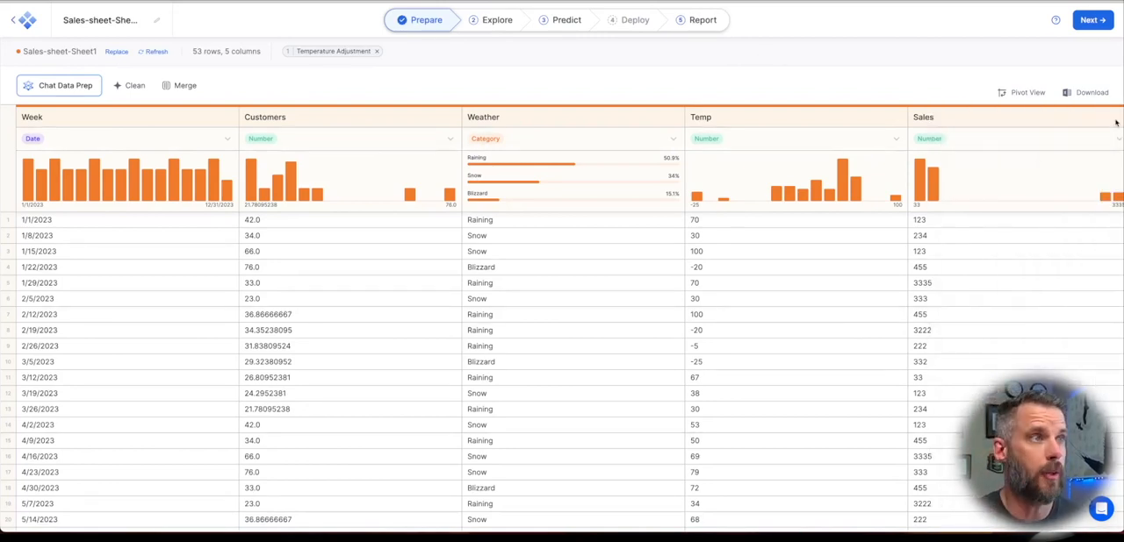
left_click(497, 19)
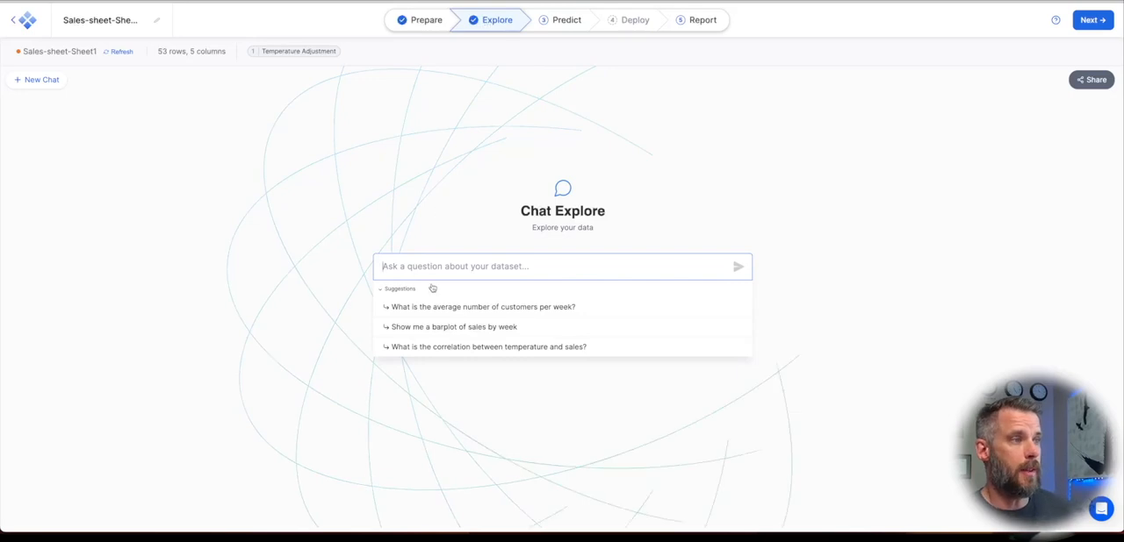
mouse_move(425, 327)
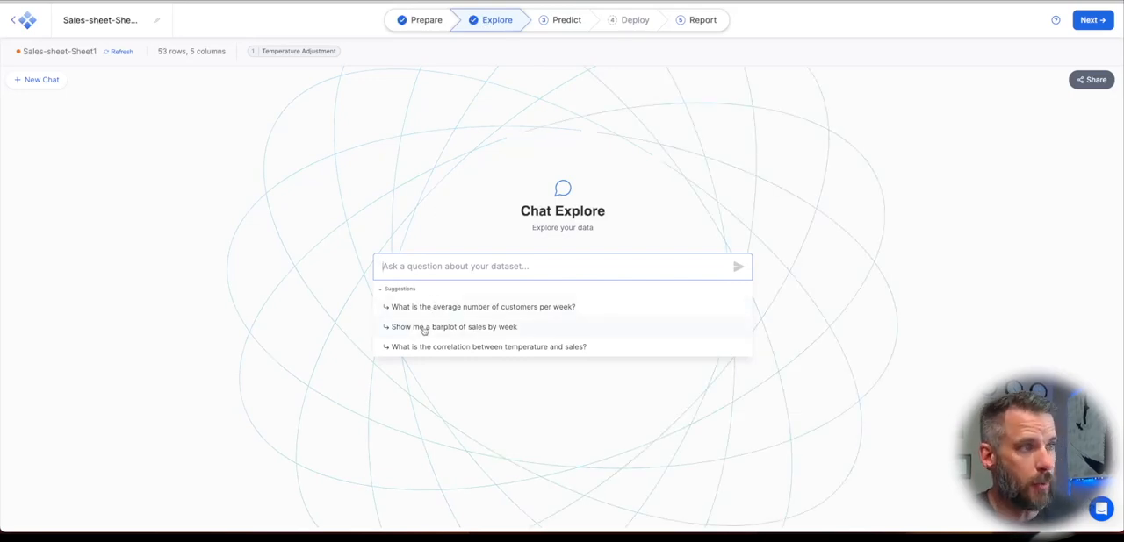
Step: Generate a Sales by Week bar plot in Chat Explore, then move to the Predict step
left_click(453, 327)
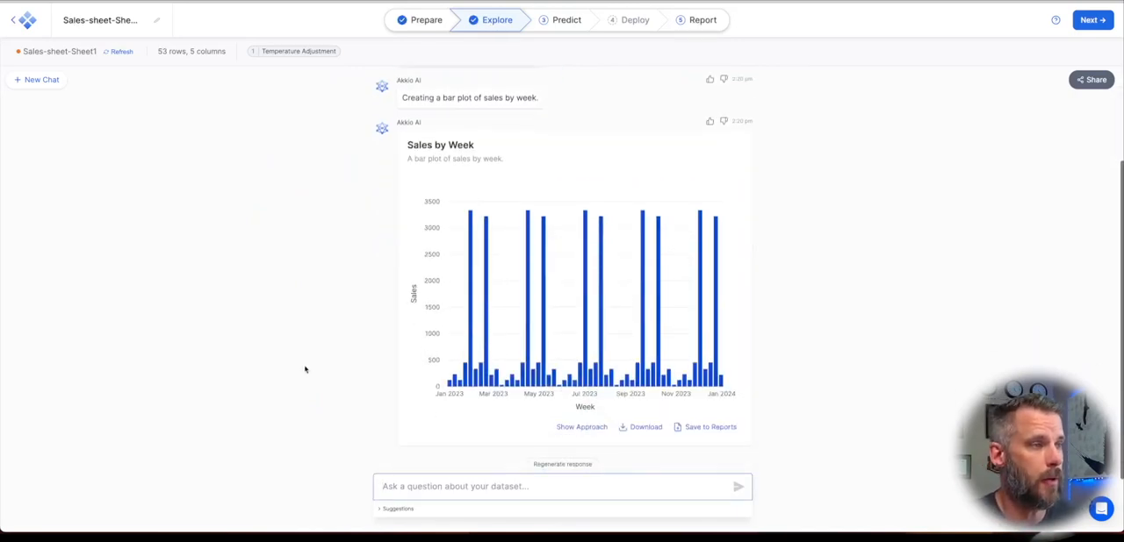
scroll("down", 3)
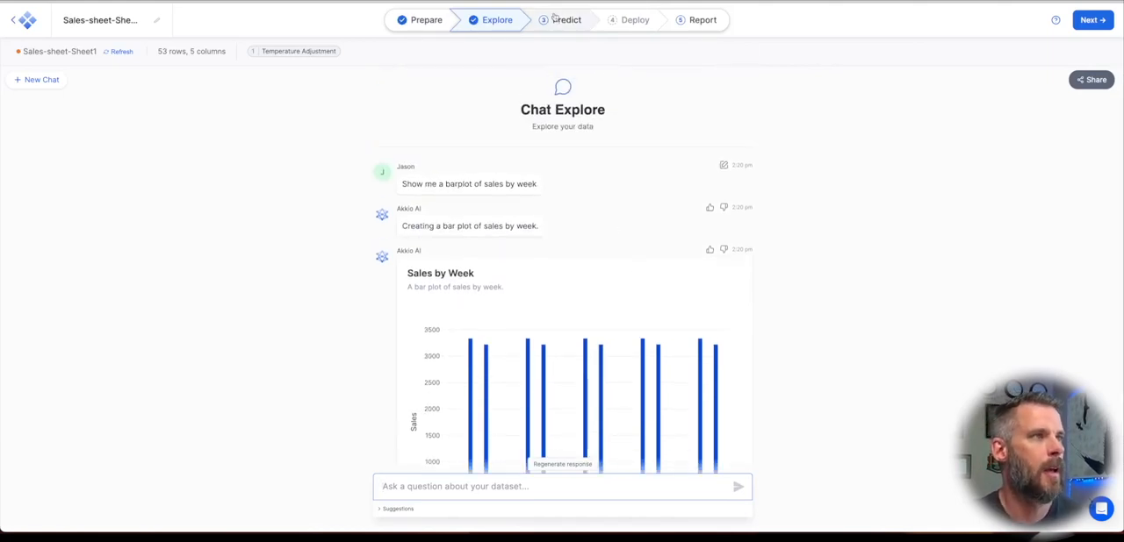
left_click(565, 20)
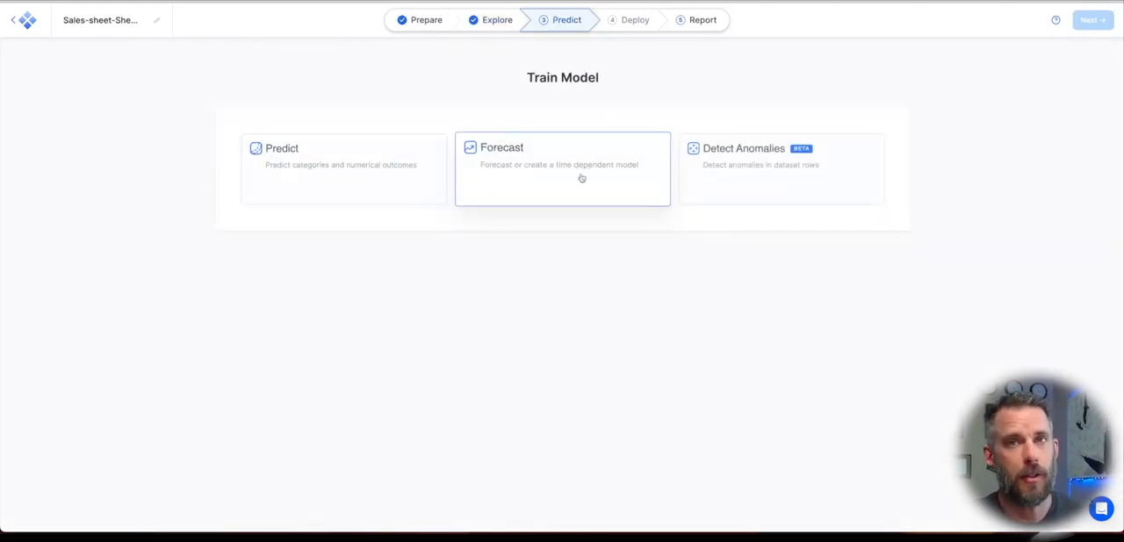
Step: Create a Forecast model of Sales over Week with default (no) aggregation and start training
left_click(562, 169)
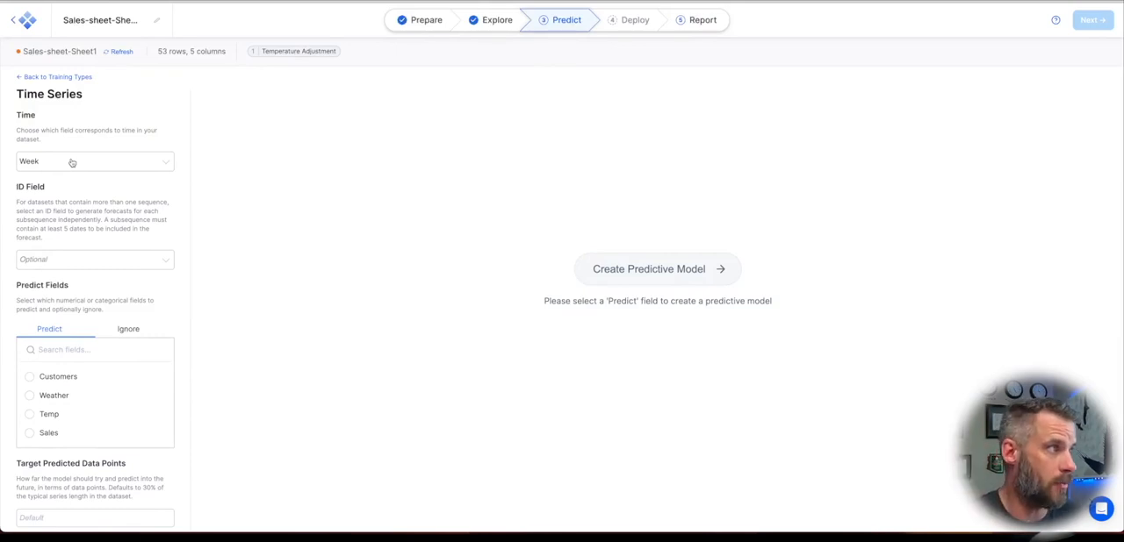
scroll("down", 3)
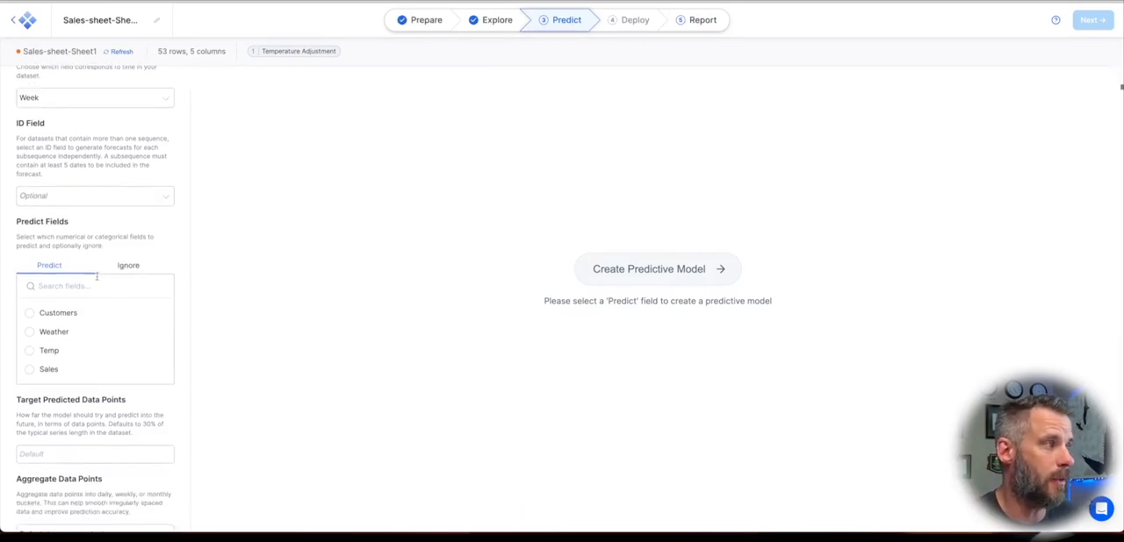
left_click(30, 369)
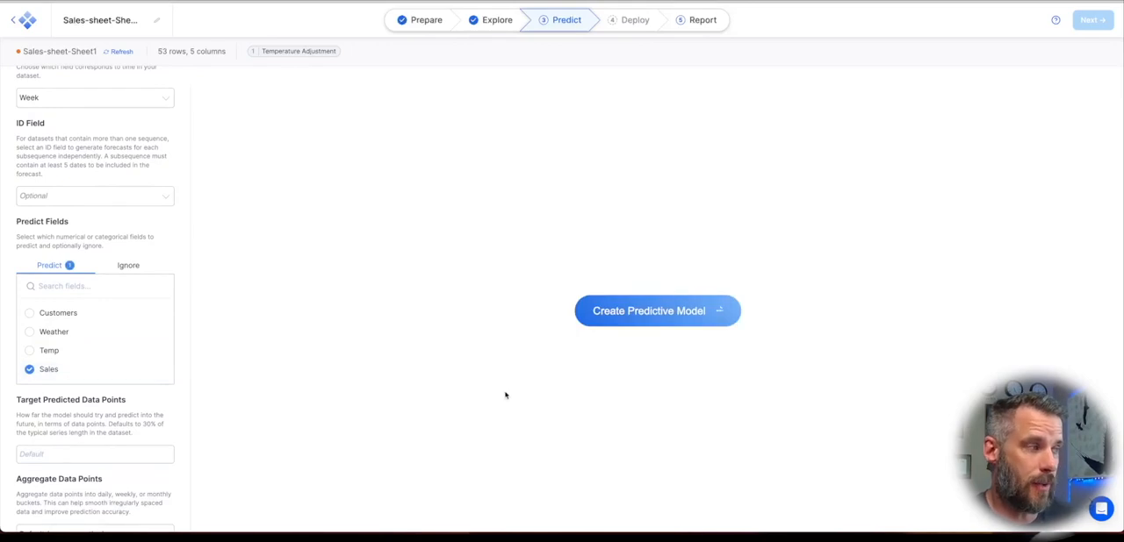
scroll("down", 3)
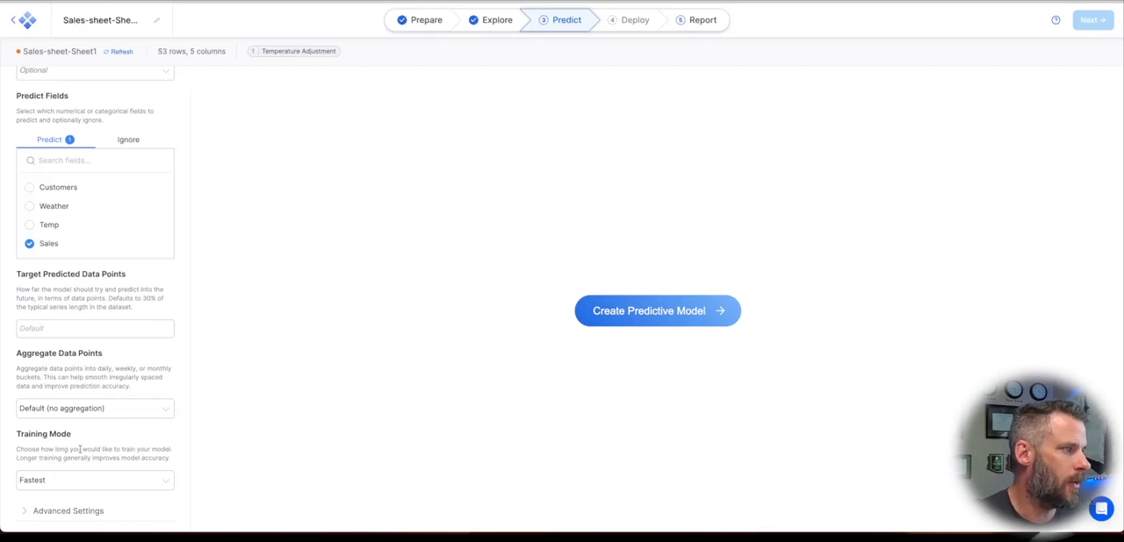
left_click(95, 408)
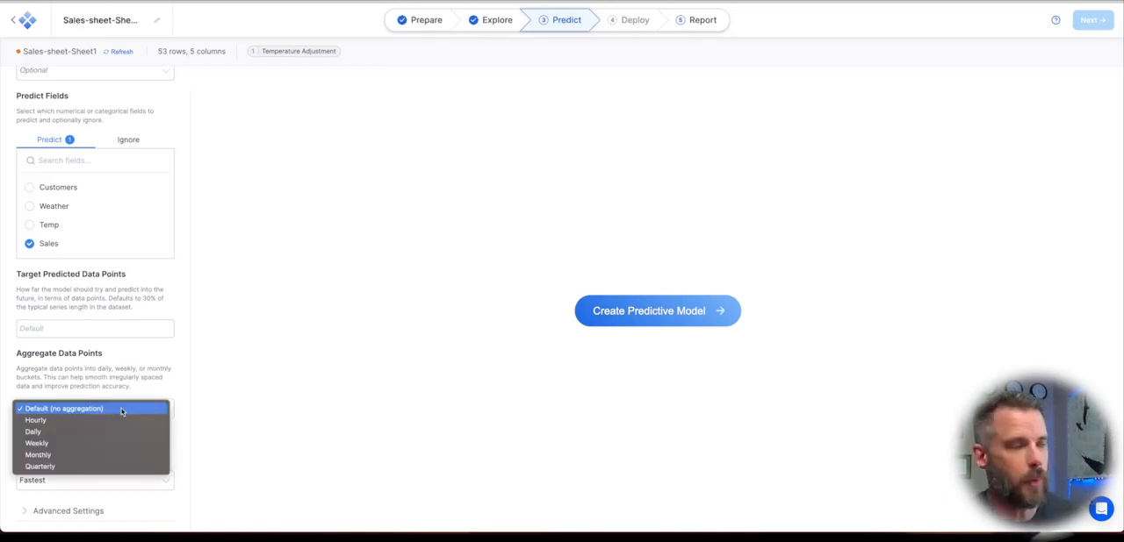
left_click(63, 407)
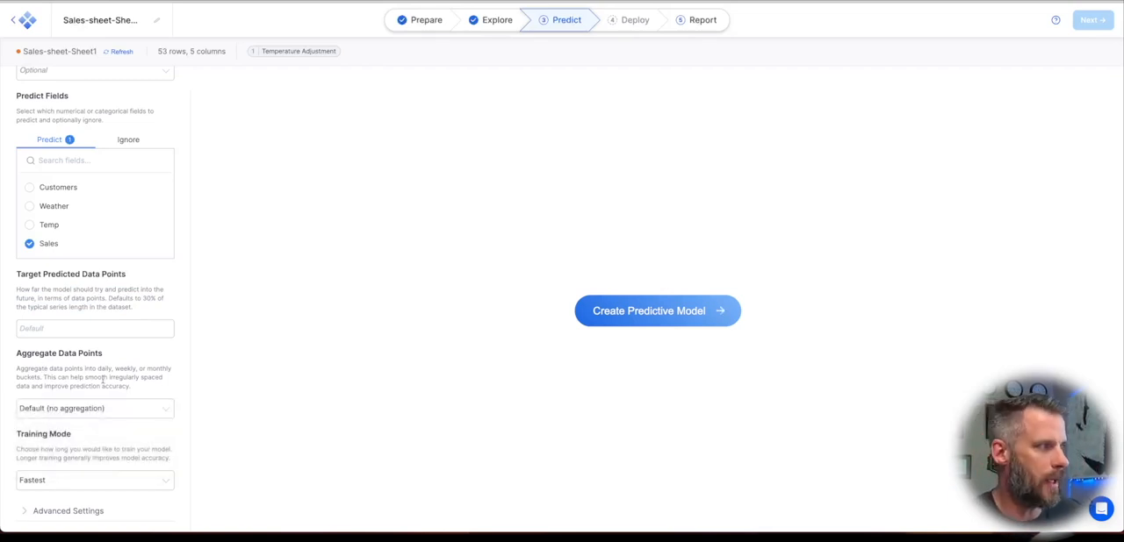
mouse_move(657, 311)
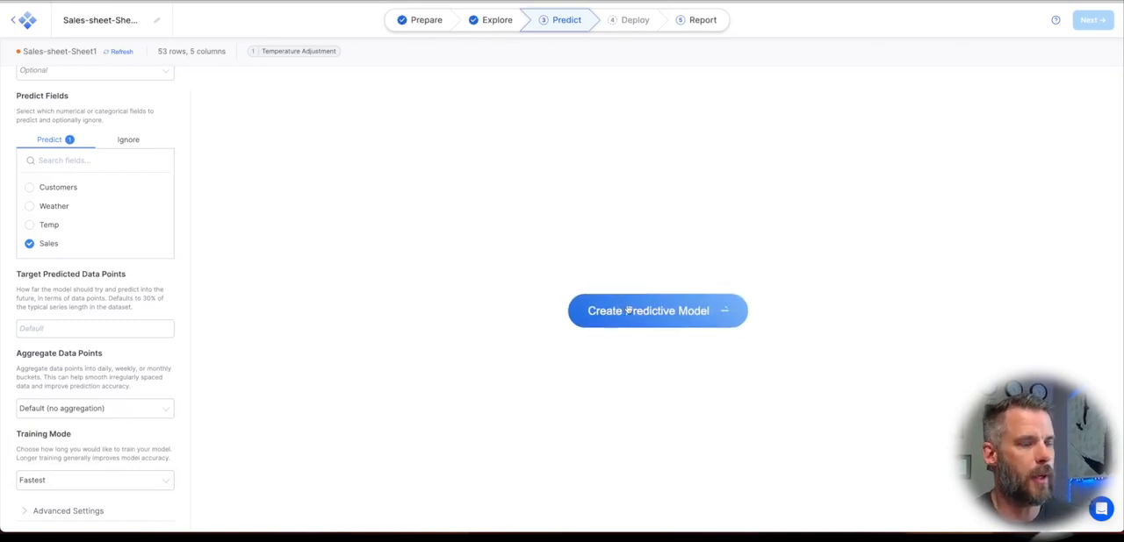
left_click(656, 311)
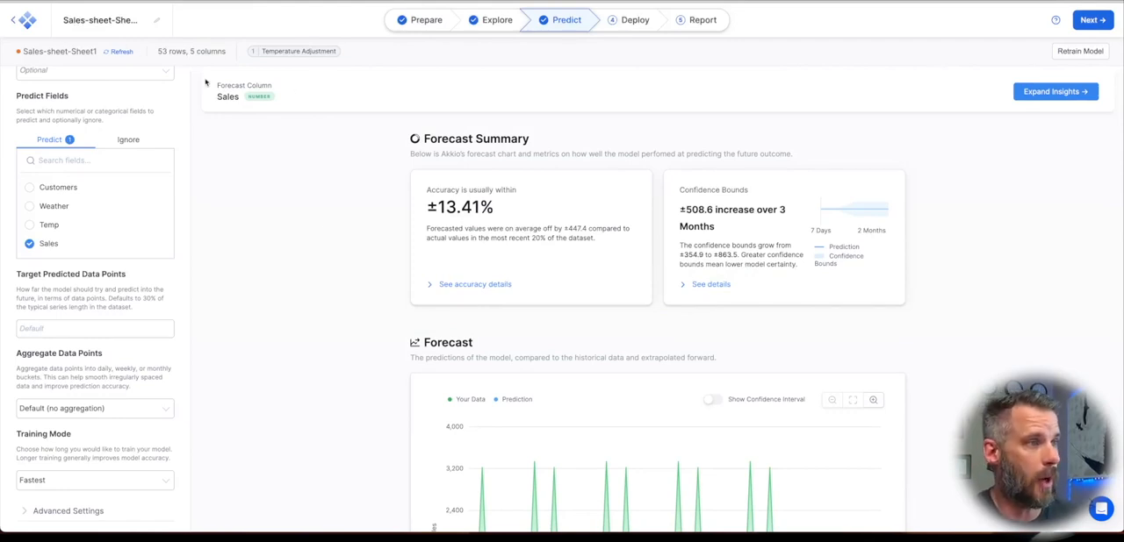
mouse_move(284, 273)
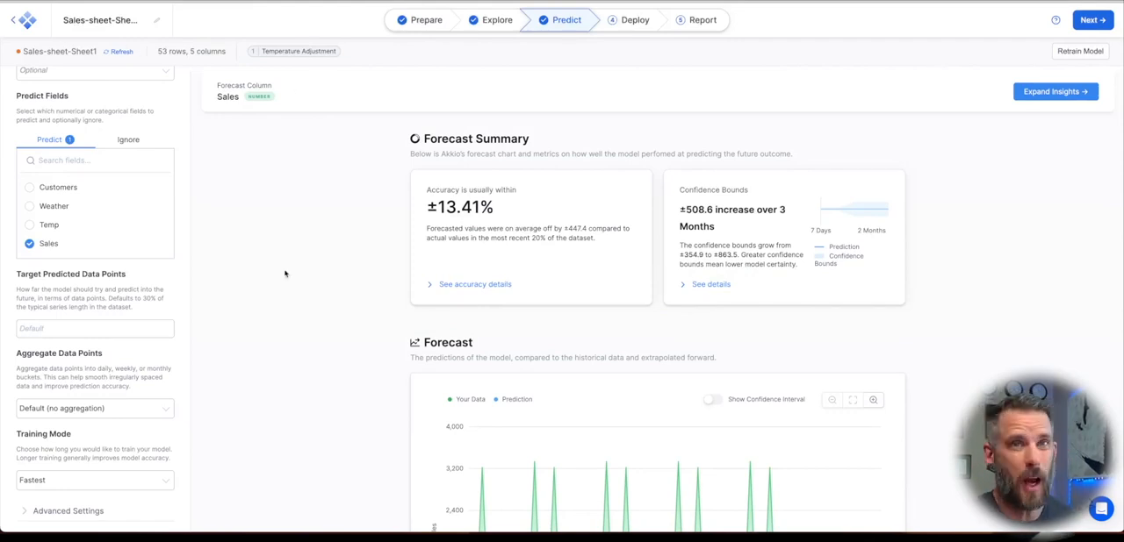
mouse_move(274, 273)
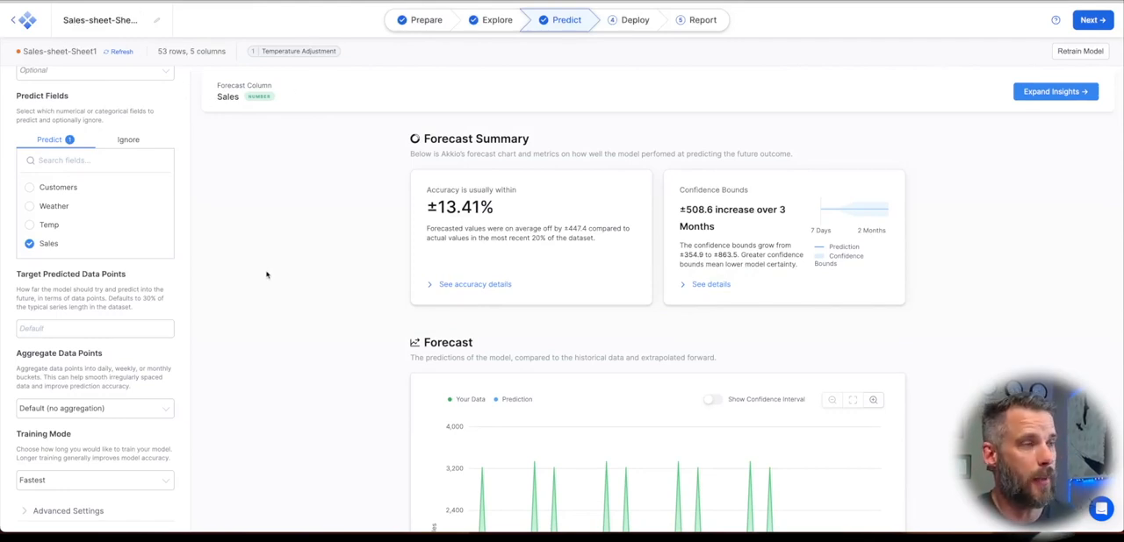
Step: Show the confidence interval on the Sales forecast chart and download the forecast dataset
scroll("down", 3)
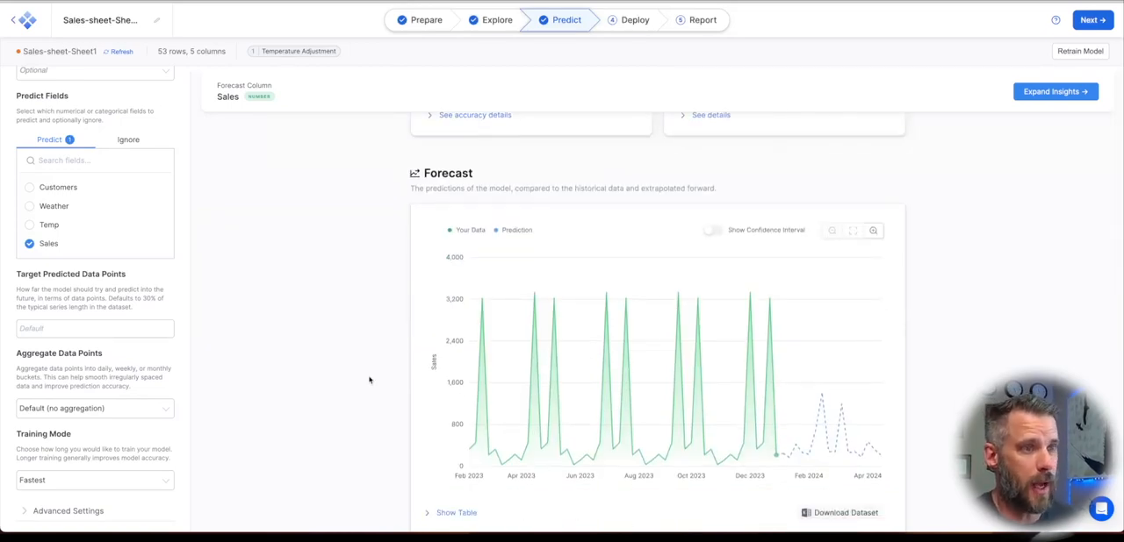
scroll("down", 3)
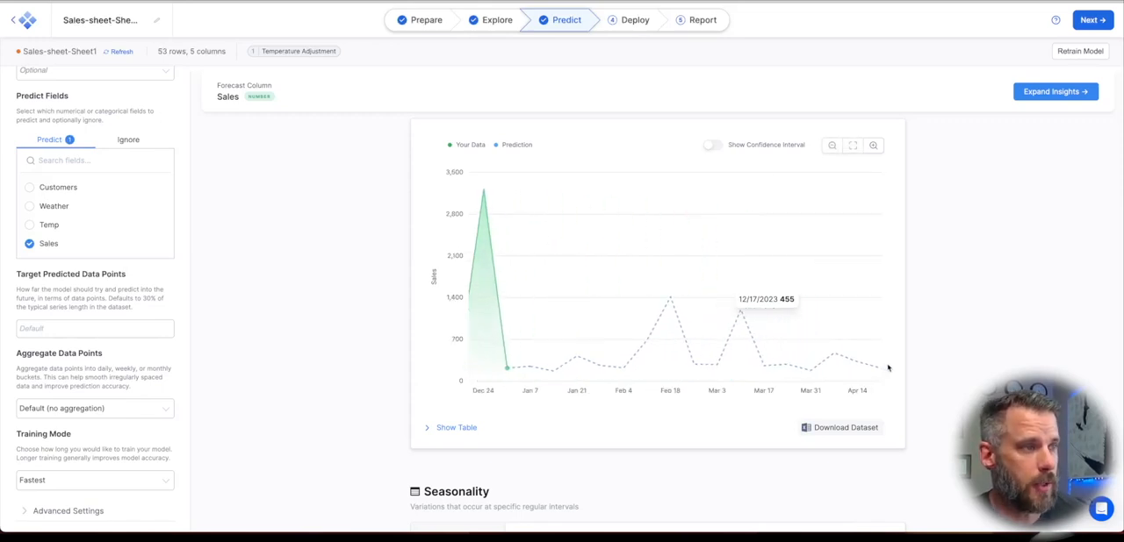
mouse_move(477, 263)
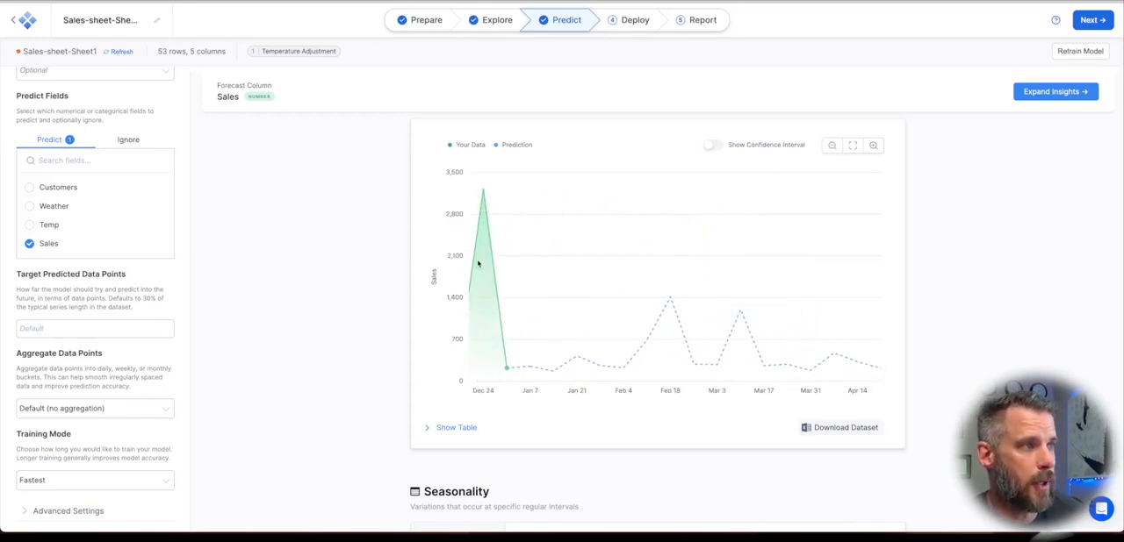
mouse_move(671, 297)
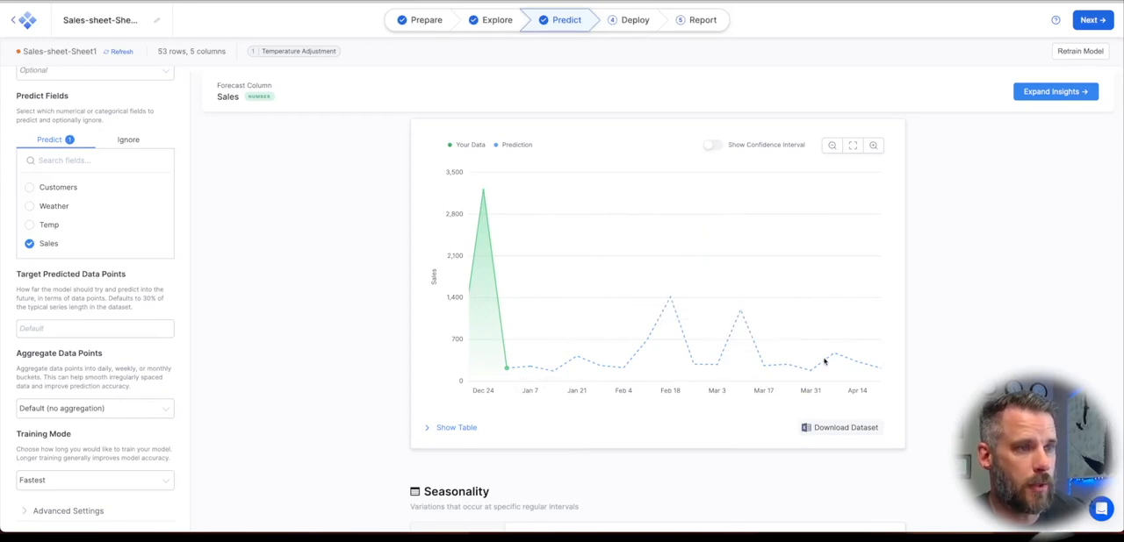
mouse_move(676, 391)
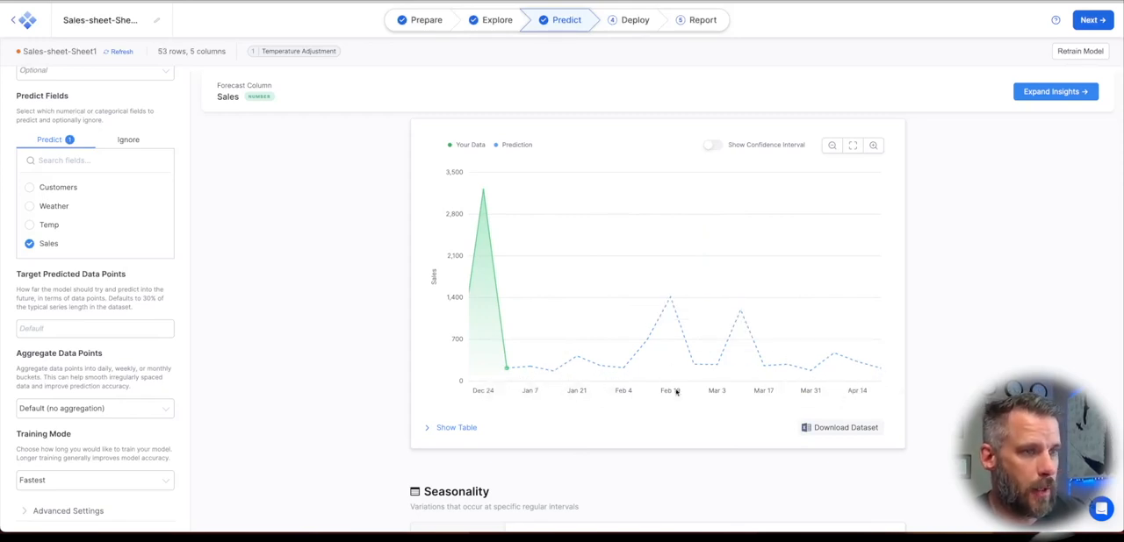
mouse_move(556, 230)
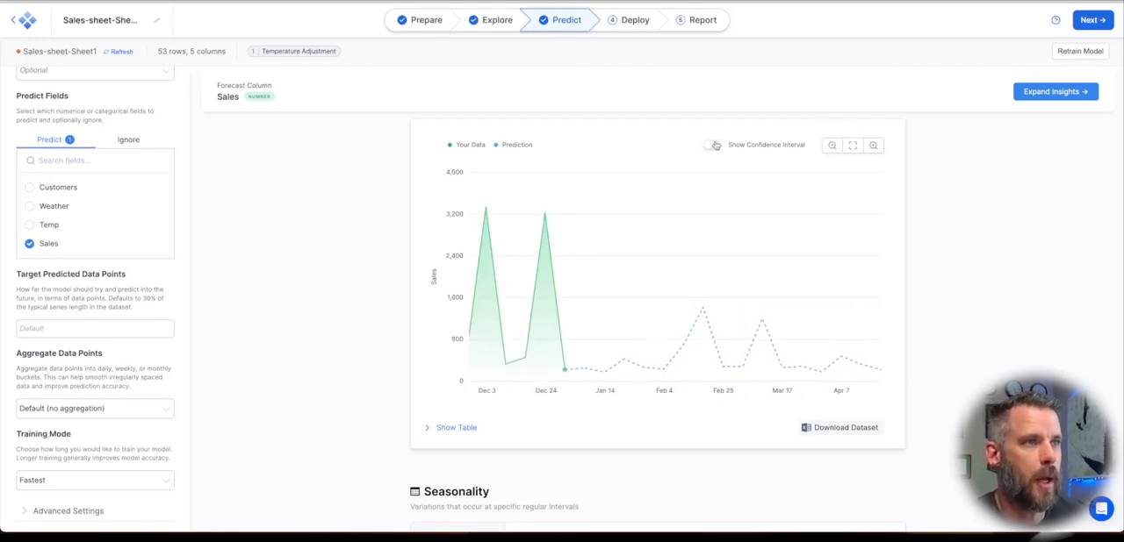
left_click(713, 144)
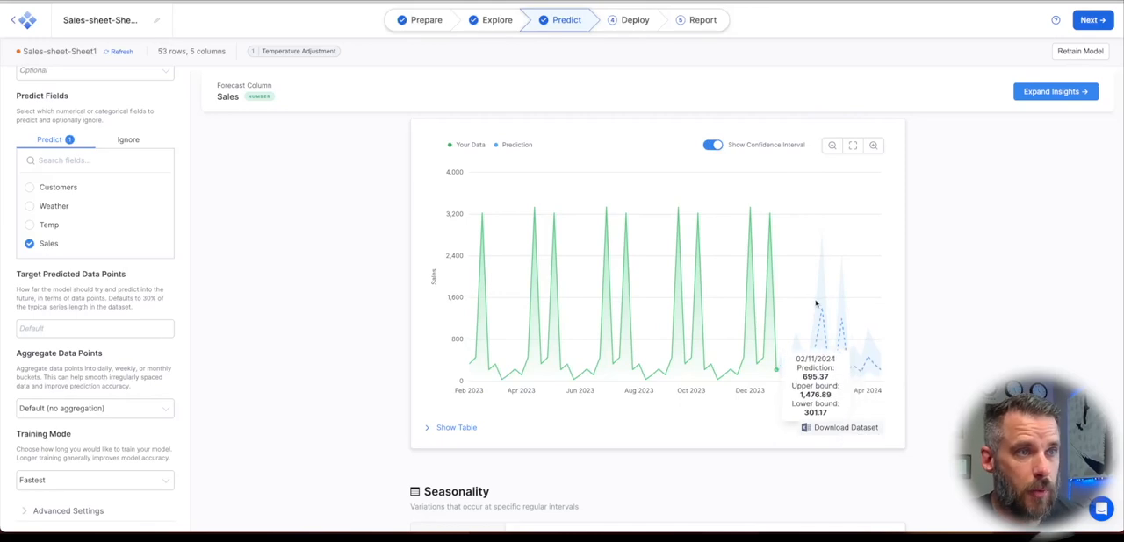
mouse_move(847, 307)
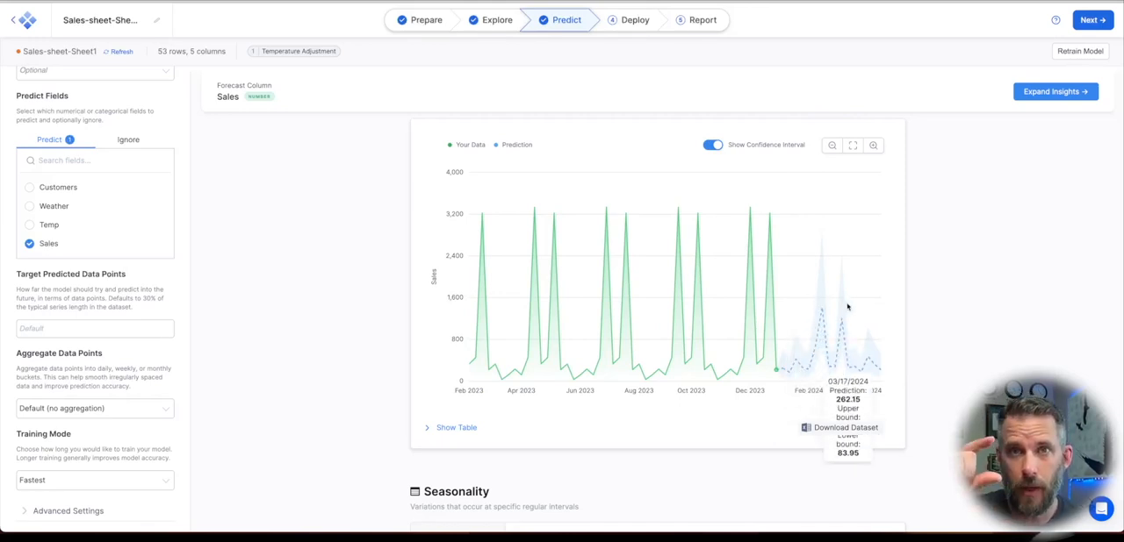
mouse_move(871, 309)
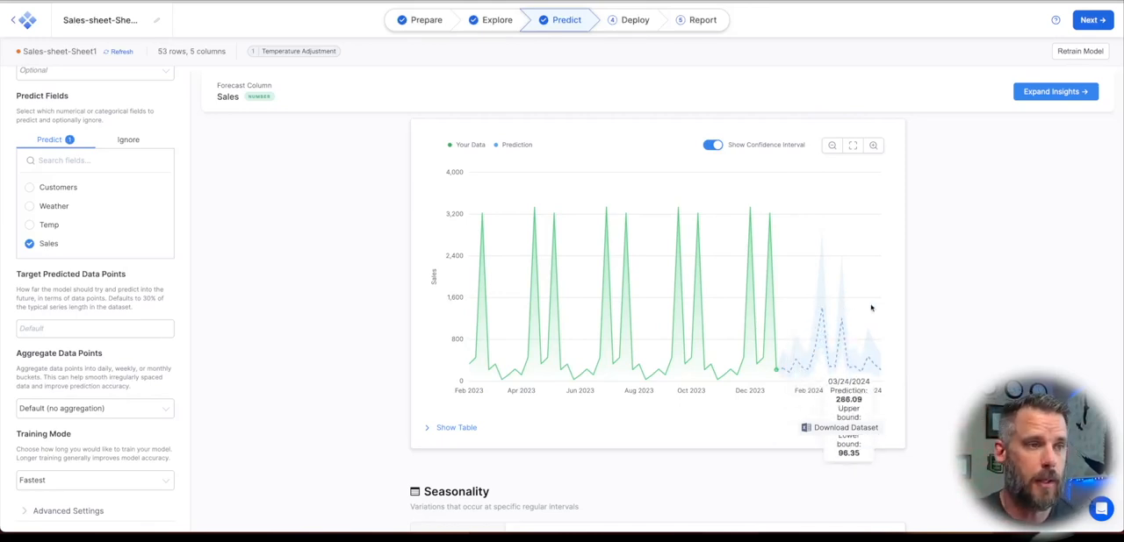
left_click(846, 429)
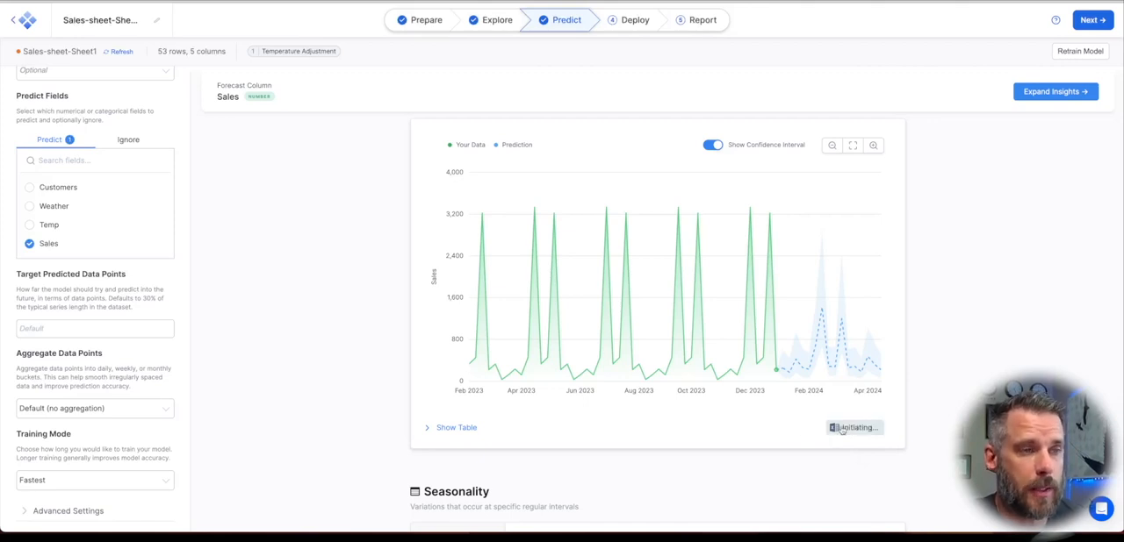
left_click(851, 429)
type("Sales-worst case")
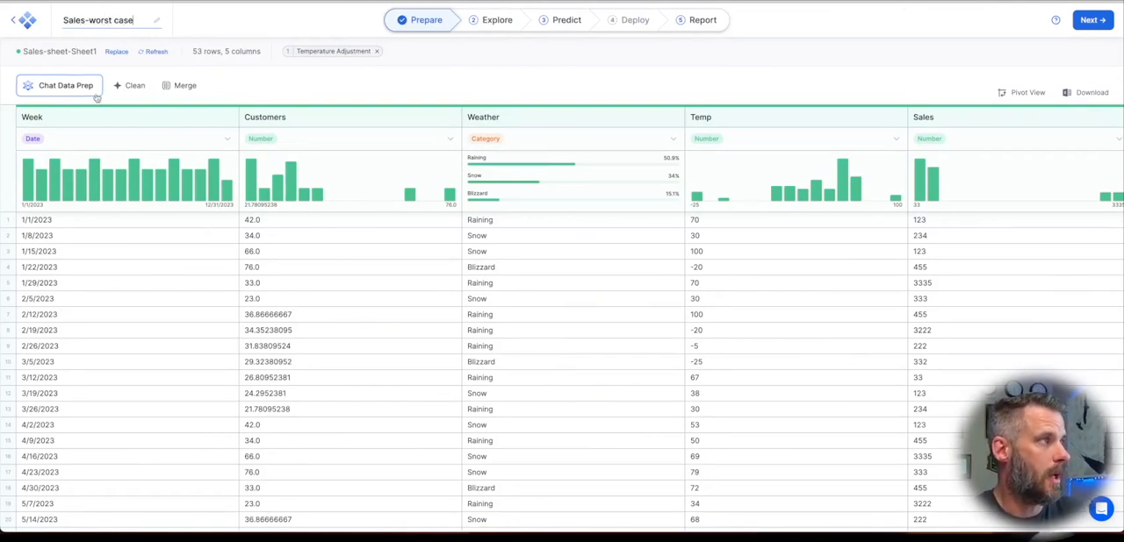
Step: Ask Chat Data Prep to 'reduce sales by 10-50% randomly', preview it and apply the Random Sales Reduction
left_click(60, 85)
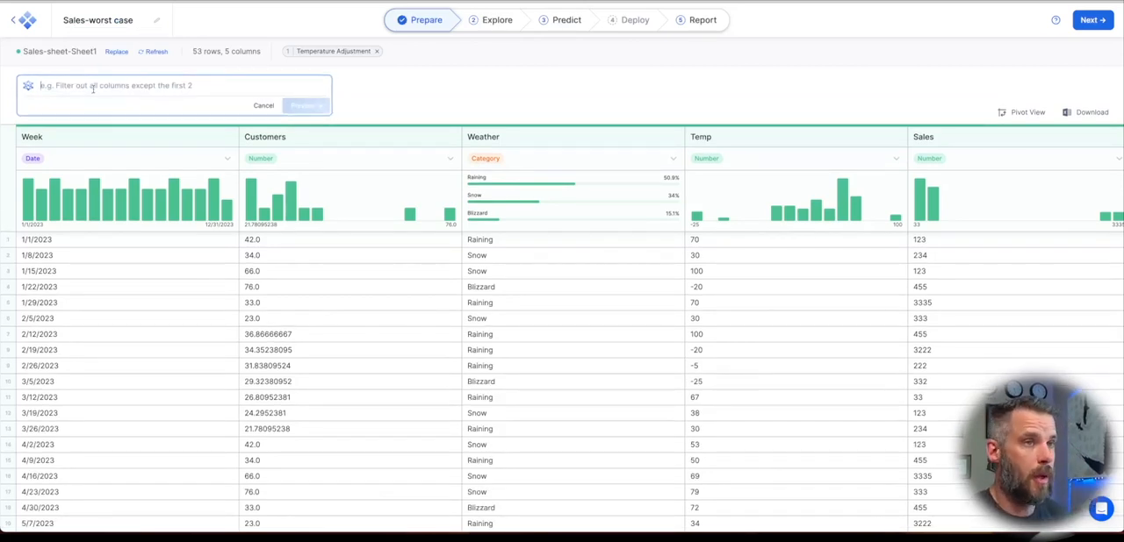
type("reduce")
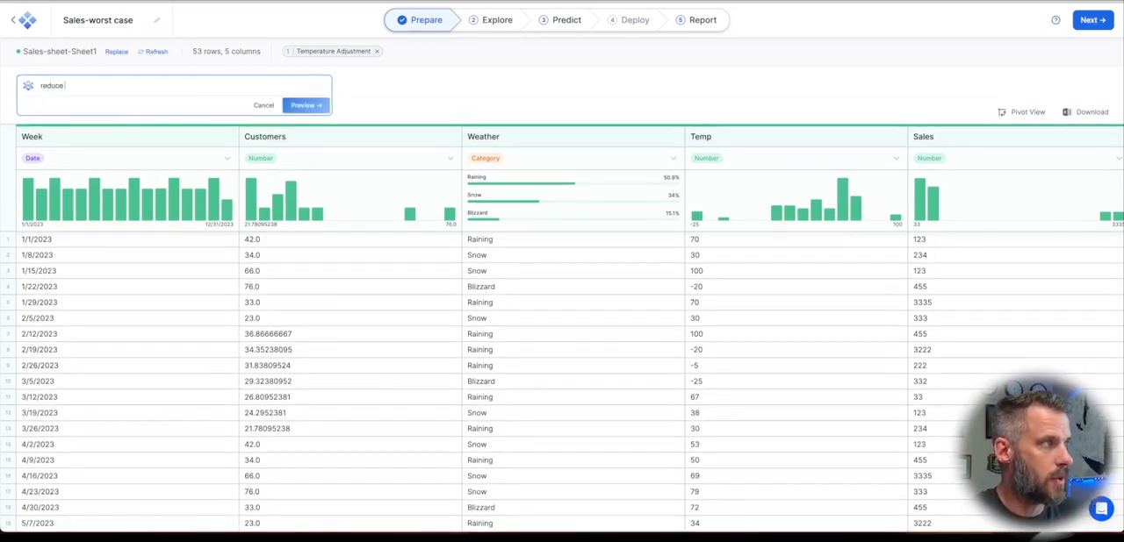
type("sales by")
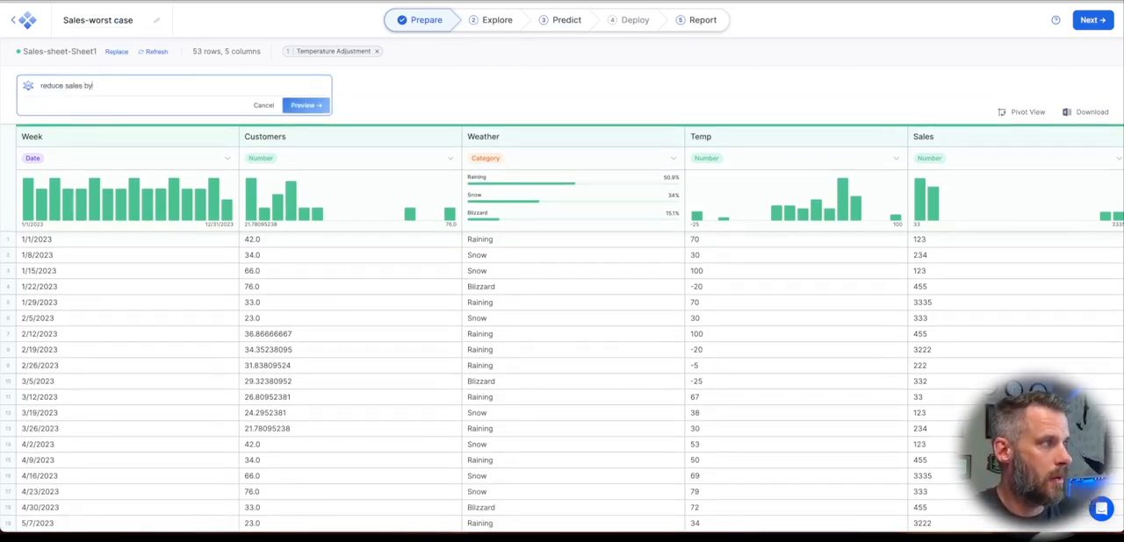
type("10-50%")
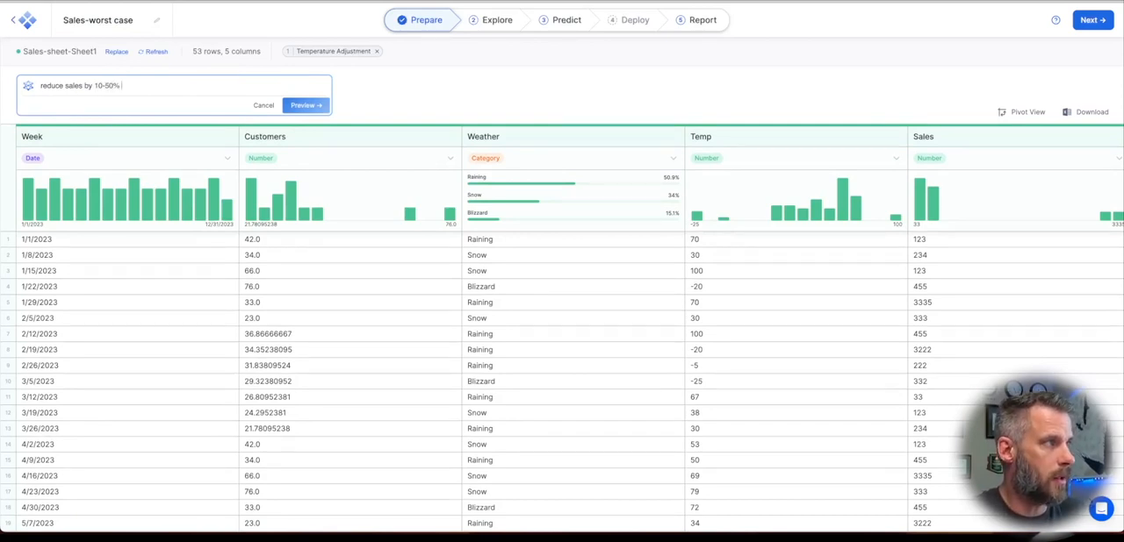
type("randomly")
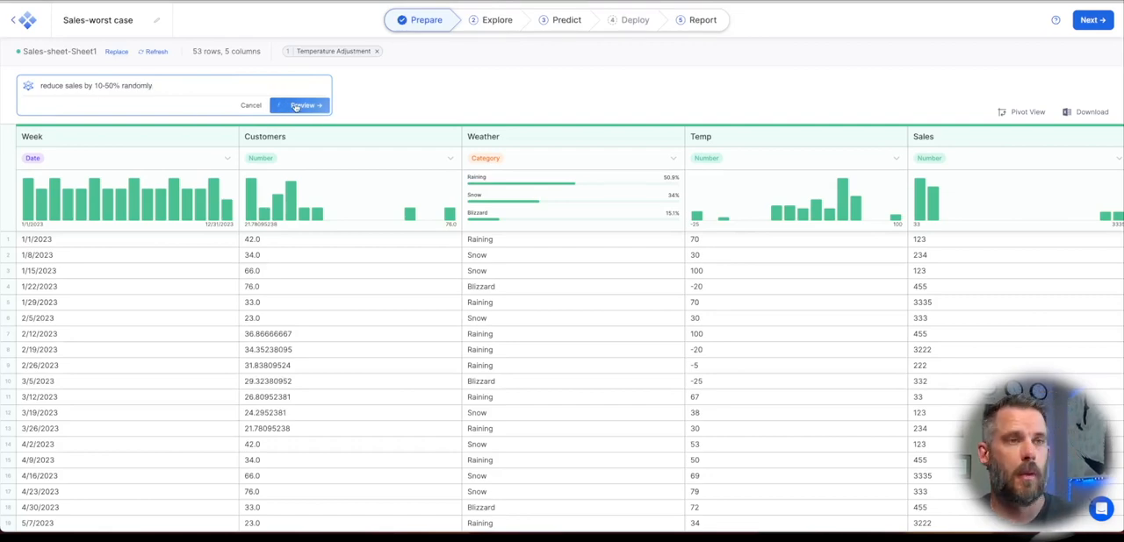
left_click(298, 106)
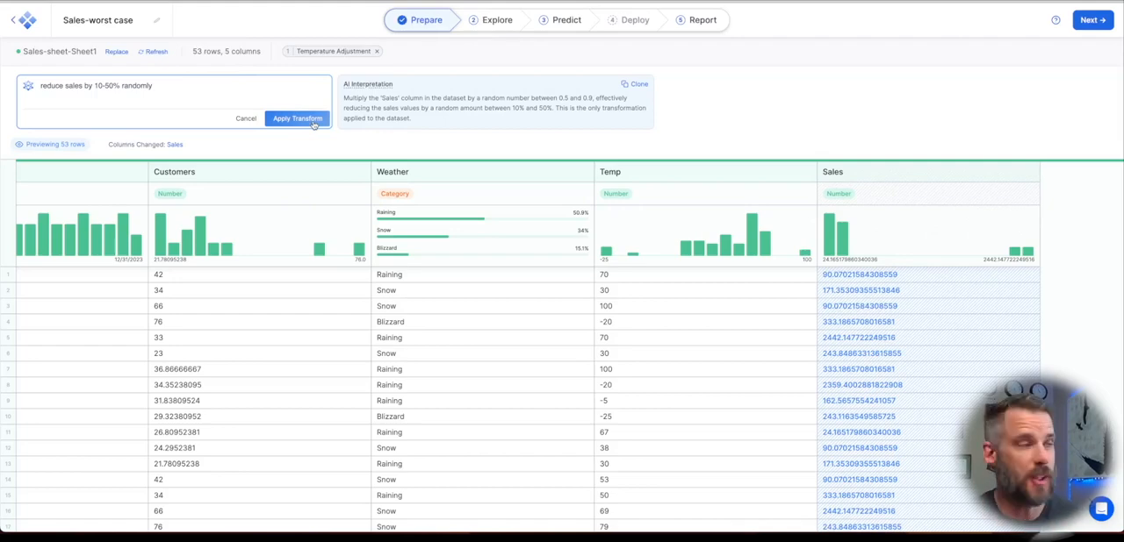
left_click(297, 120)
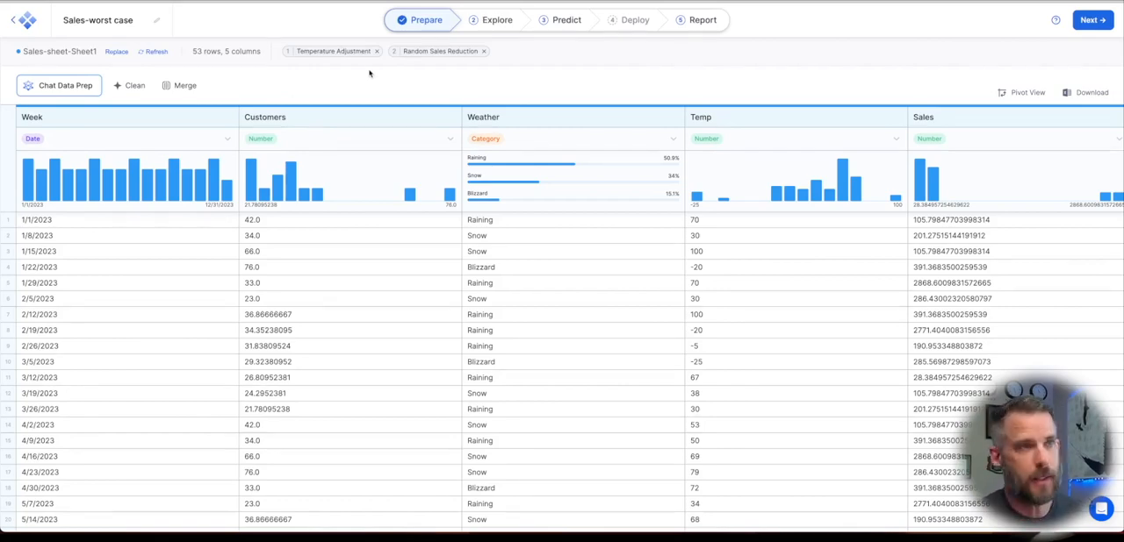
Step: Build a time-series forecast of Sales and open its 16-week Predicted Sales dataset
left_click(566, 19)
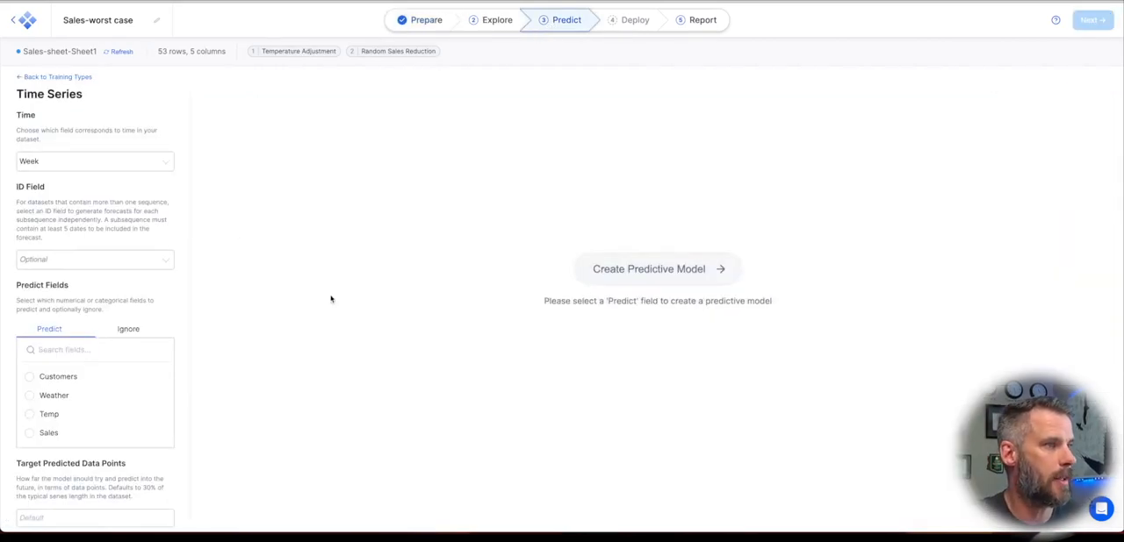
left_click(28, 432)
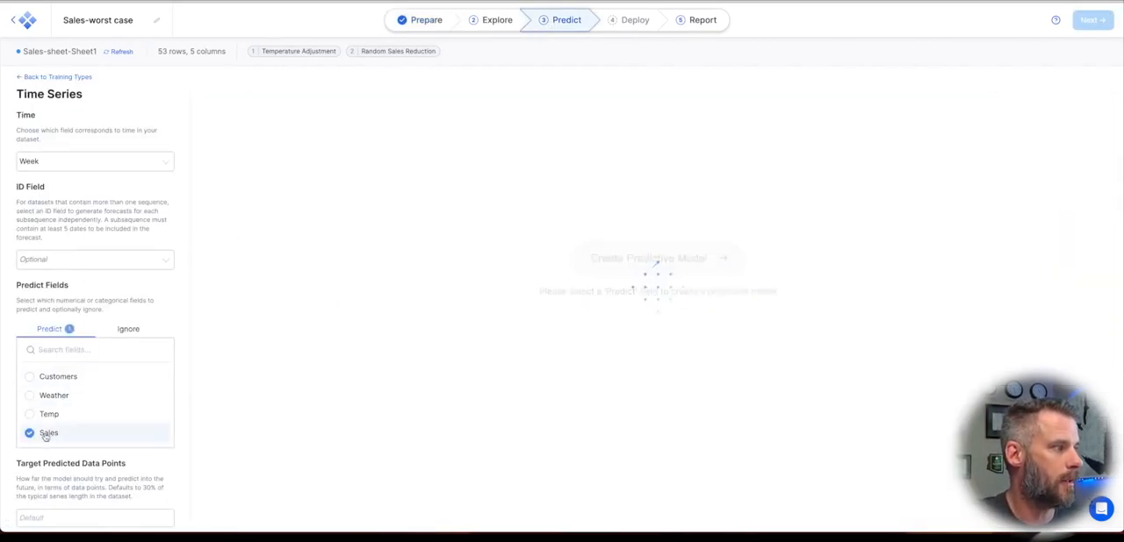
left_click(657, 258)
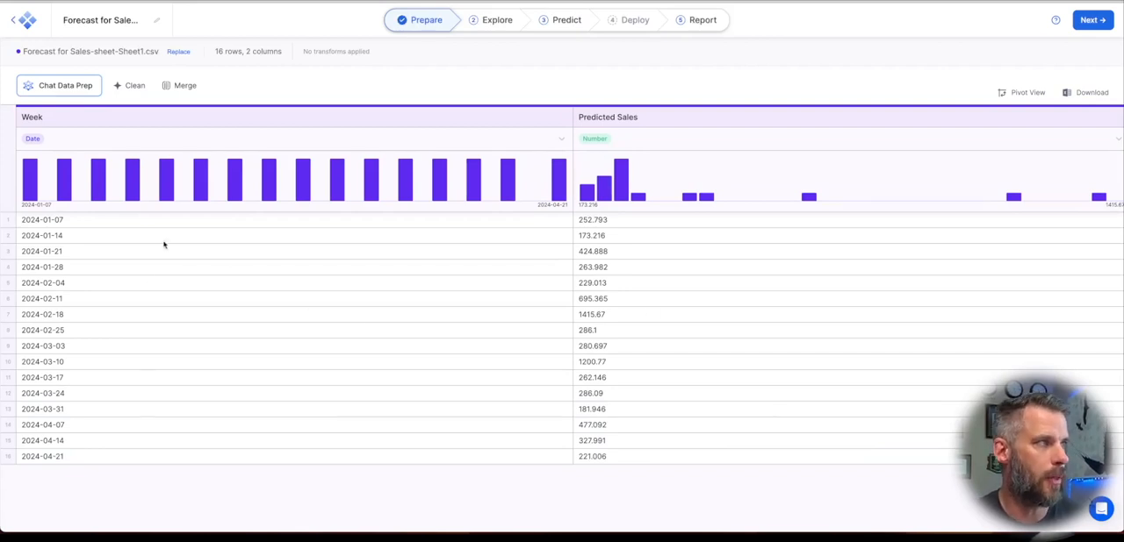
Step: Ask Chat Explore to chart the data in a bar chart and save the Predicted Sales by Week chart to Reports
left_click(495, 19)
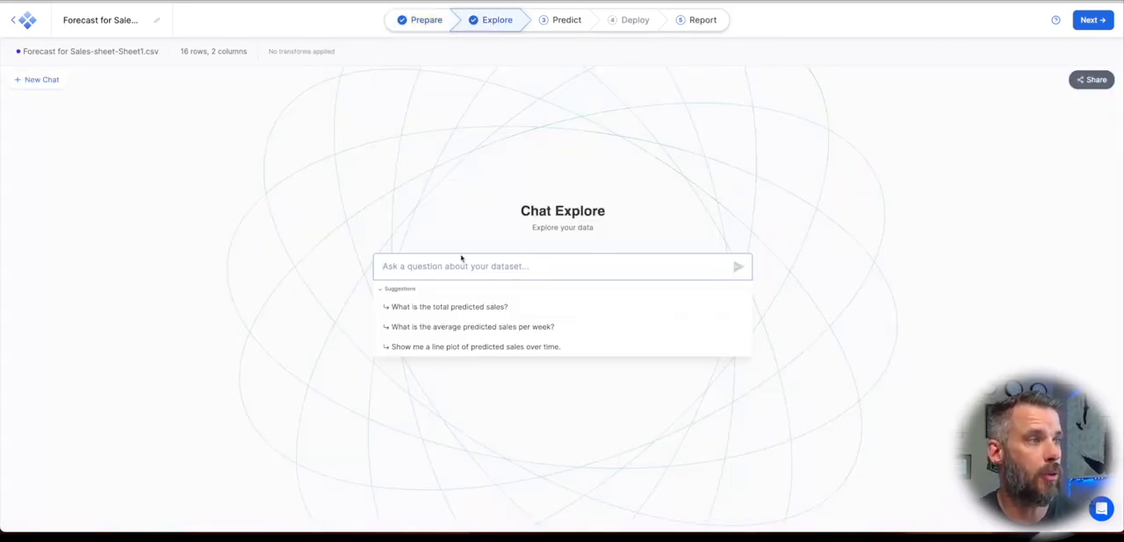
type("please chart t")
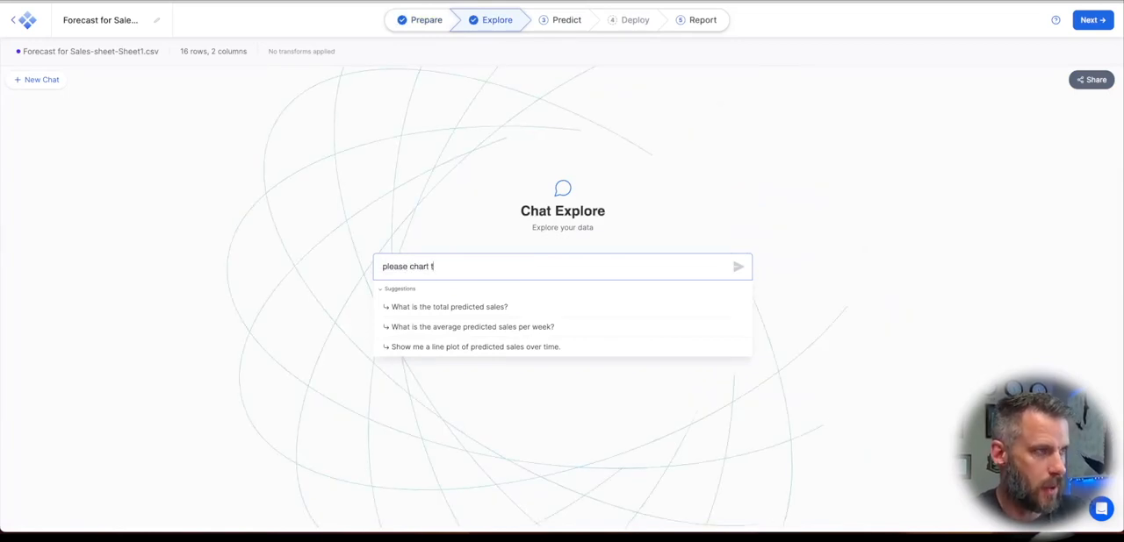
type("he data in a")
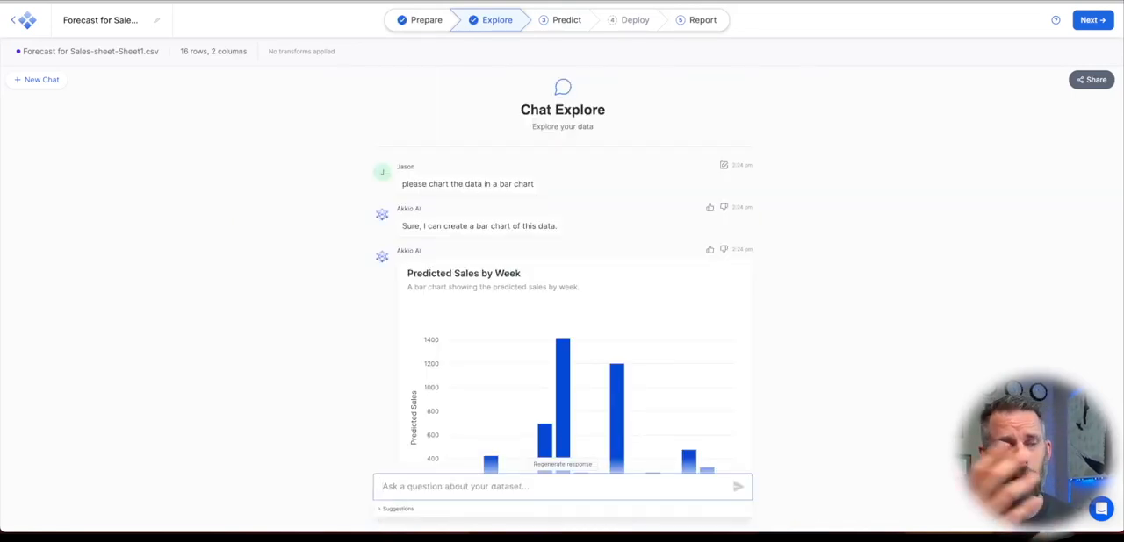
scroll("down", 3)
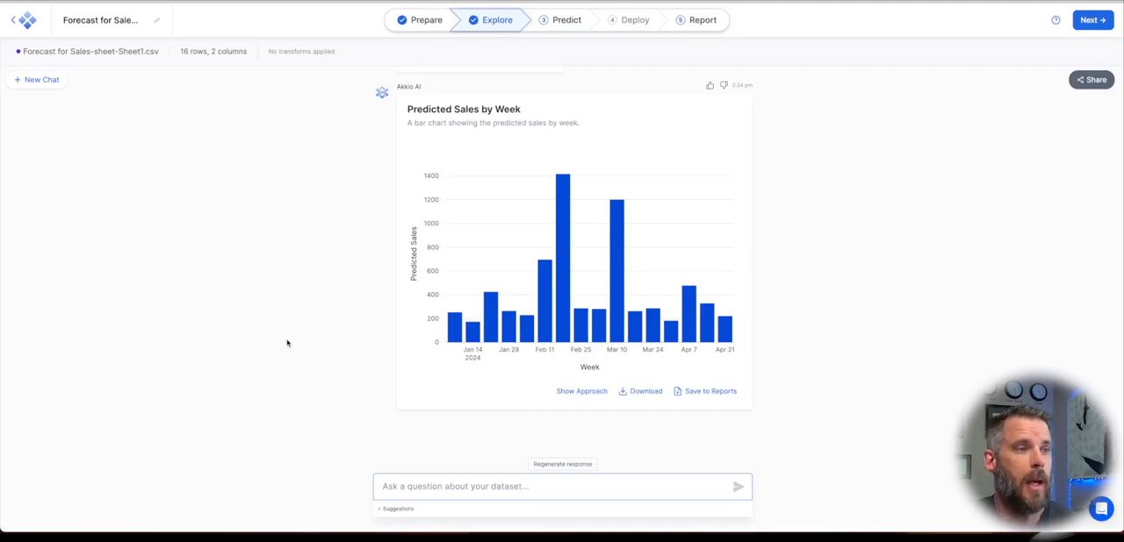
left_click(702, 19)
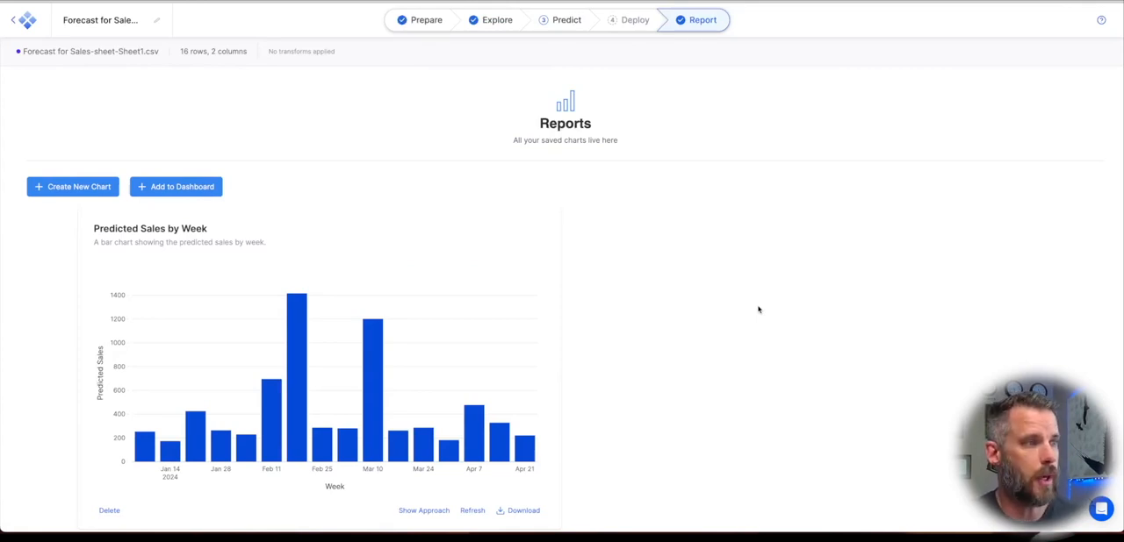
mouse_move(558, 252)
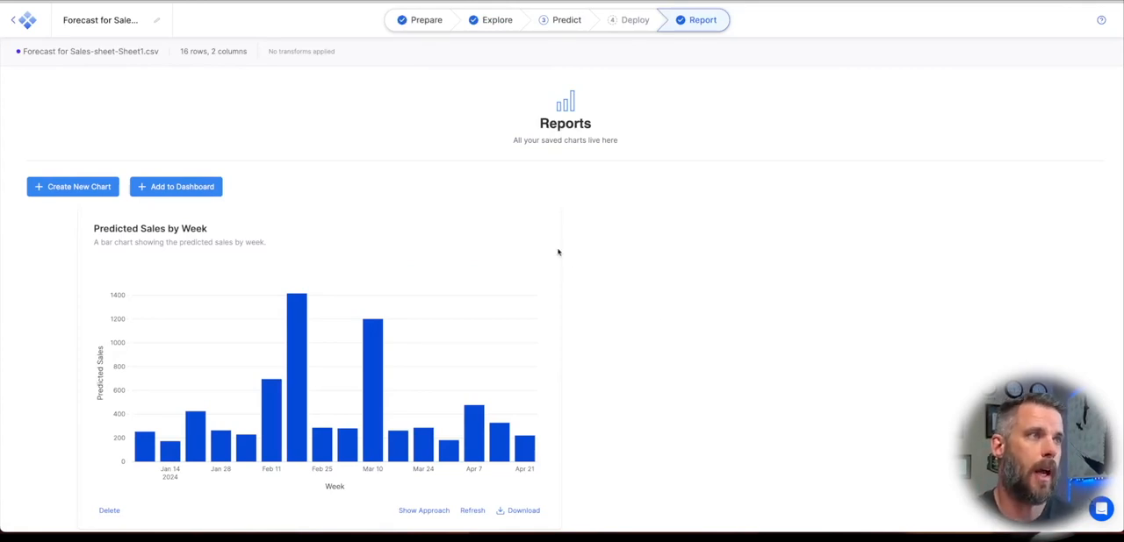
mouse_move(555, 226)
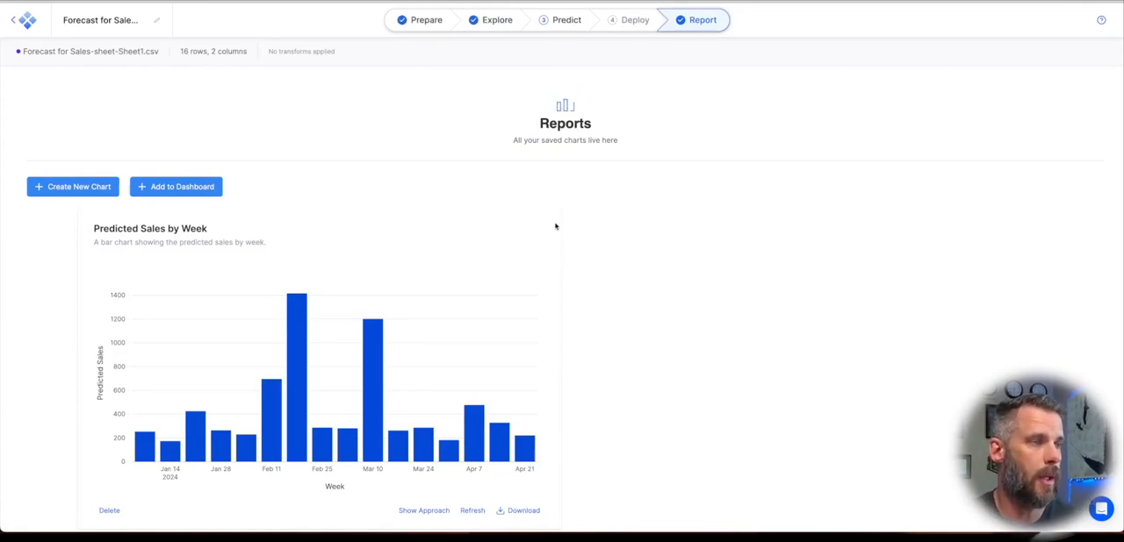
mouse_move(516, 232)
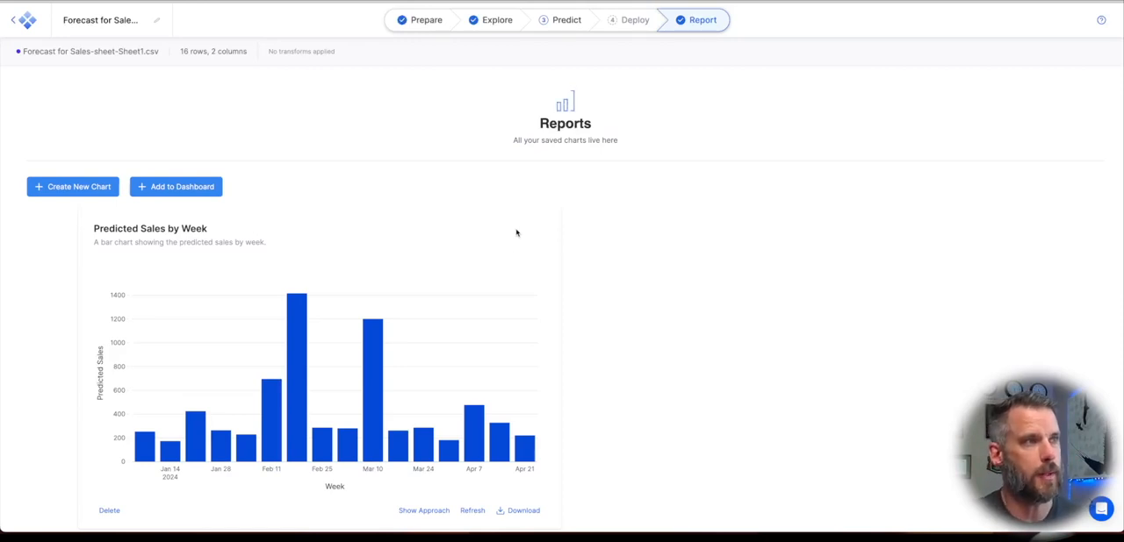
Step: Return from the report to the Sales-worst case flow's Prepare view with its 53-row table
left_click(497, 20)
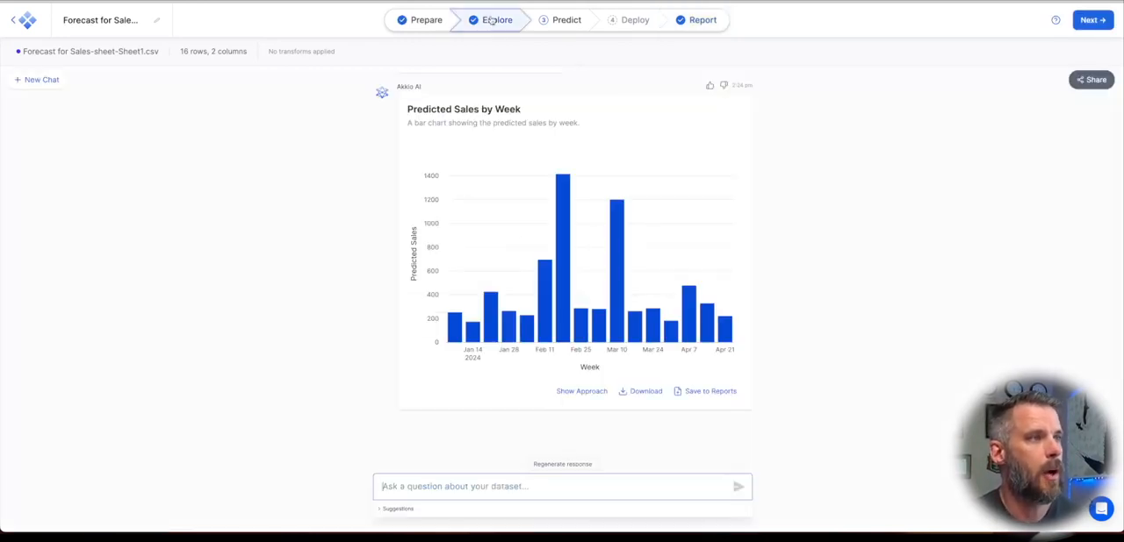
left_click(425, 20)
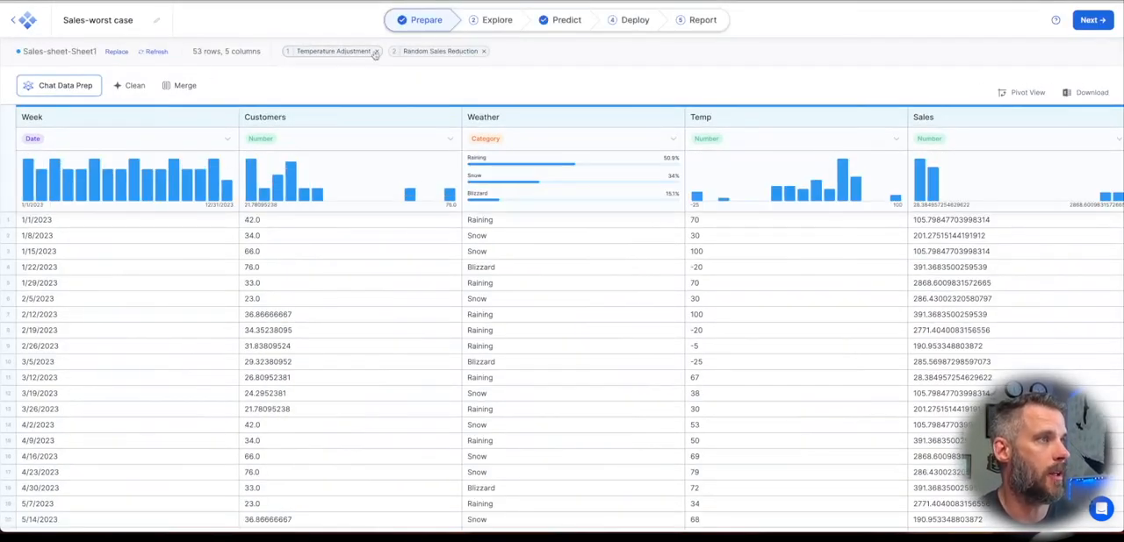
Step: Run the worst-case Predict results and expand the 'Temp decreases by 20' leading indicator (+12,437 Sales)
left_click(495, 20)
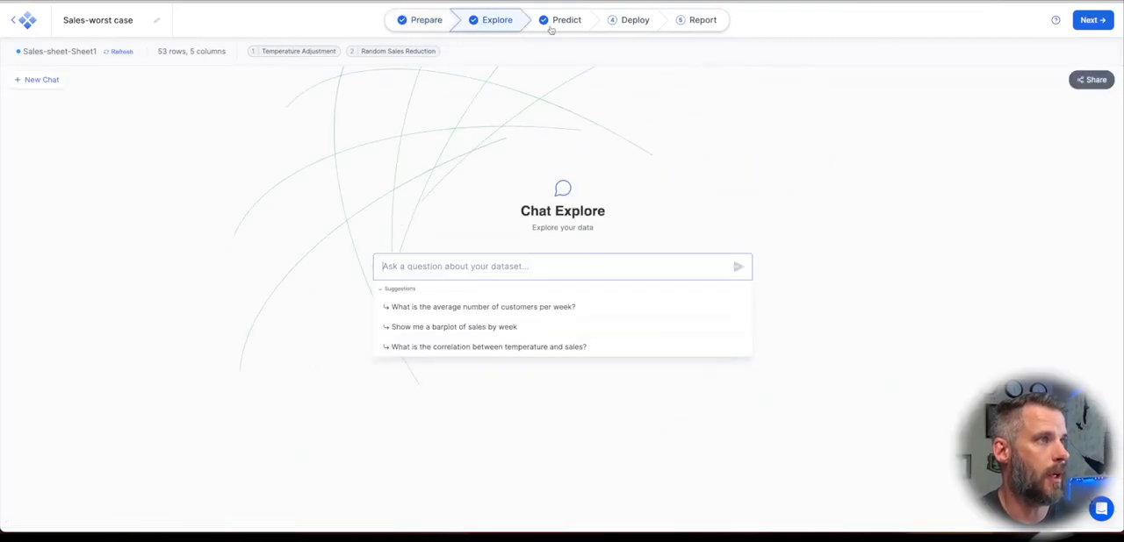
left_click(565, 19)
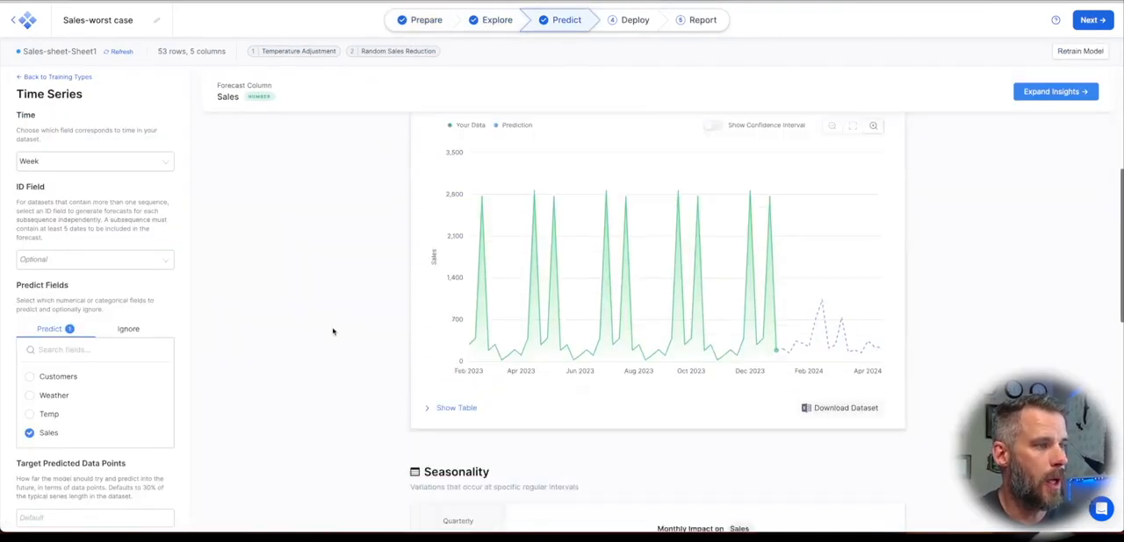
scroll("down", 3)
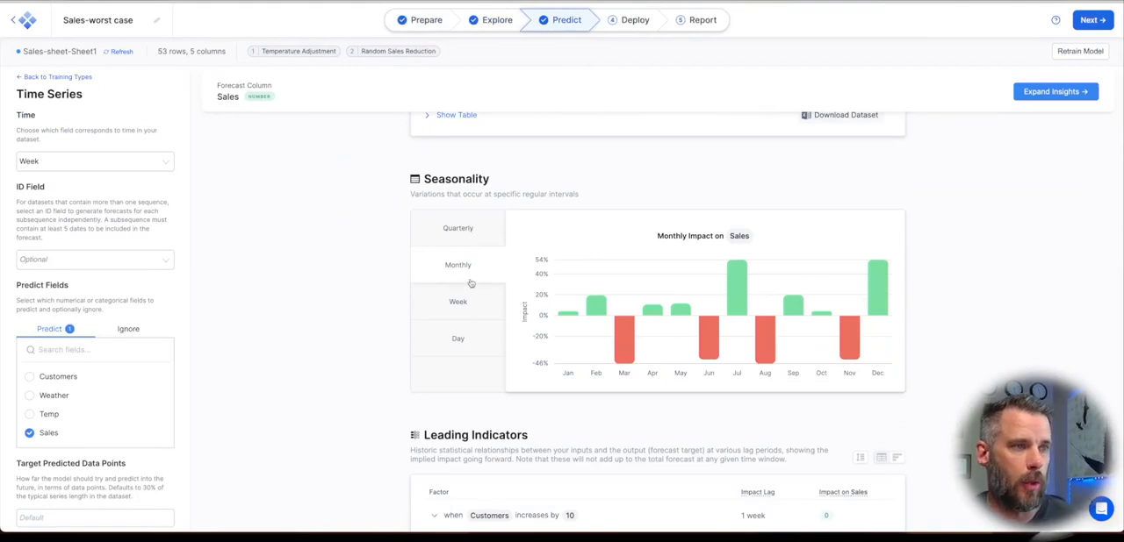
mouse_move(606, 367)
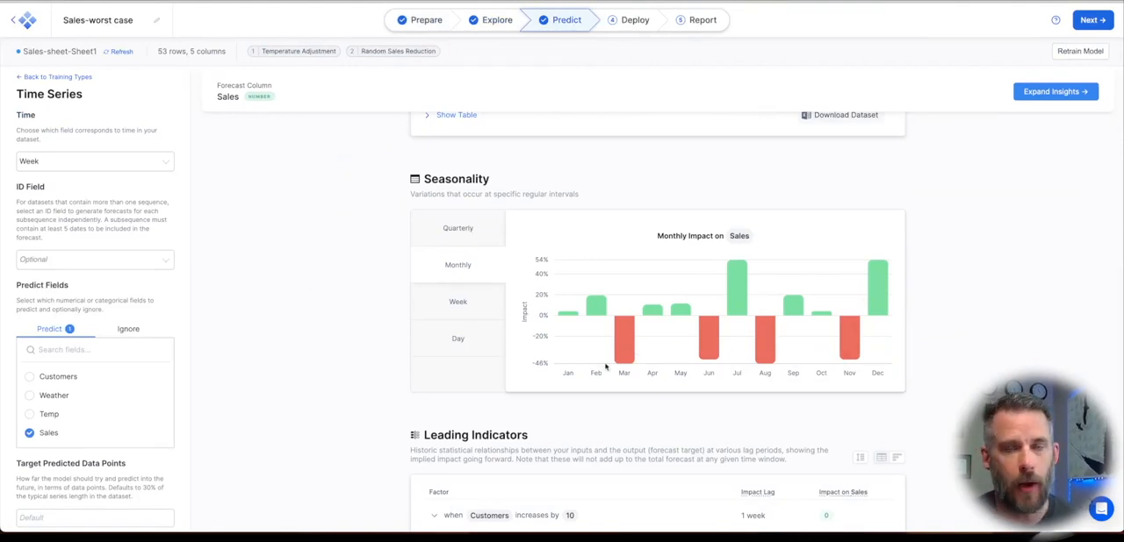
scroll("down", 3)
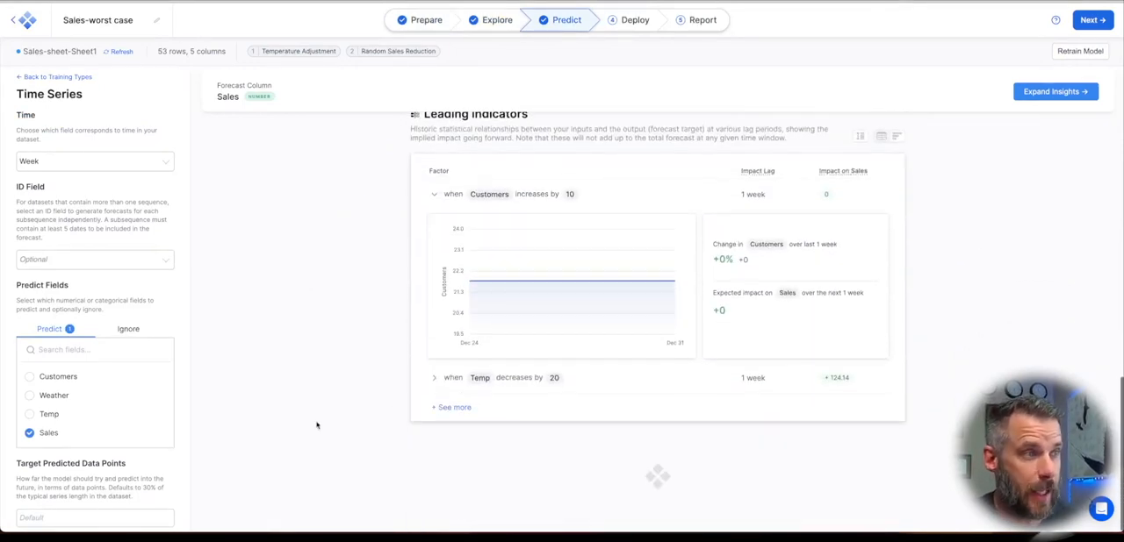
left_click(434, 195)
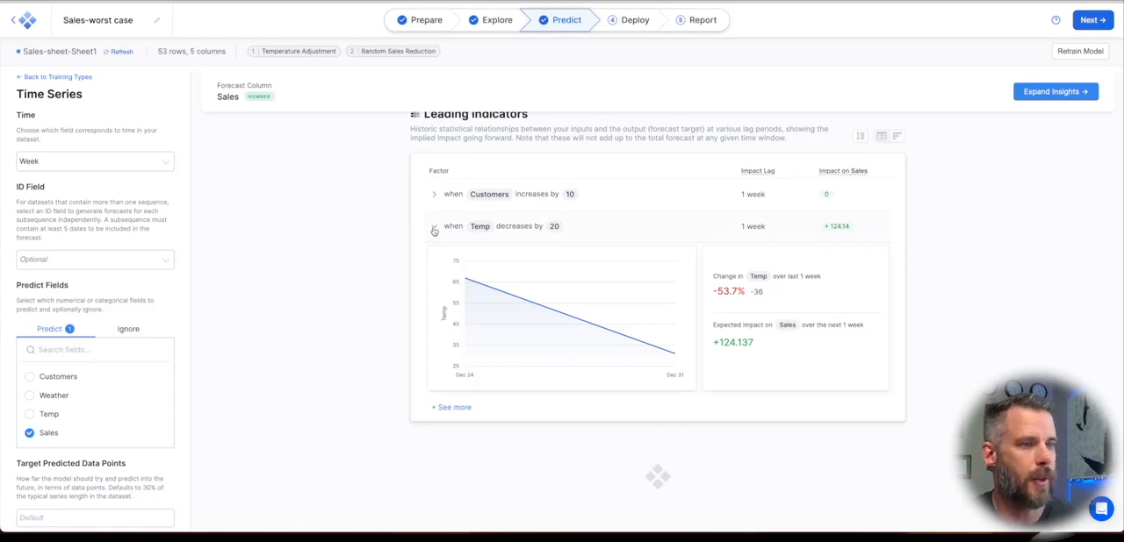
mouse_move(367, 239)
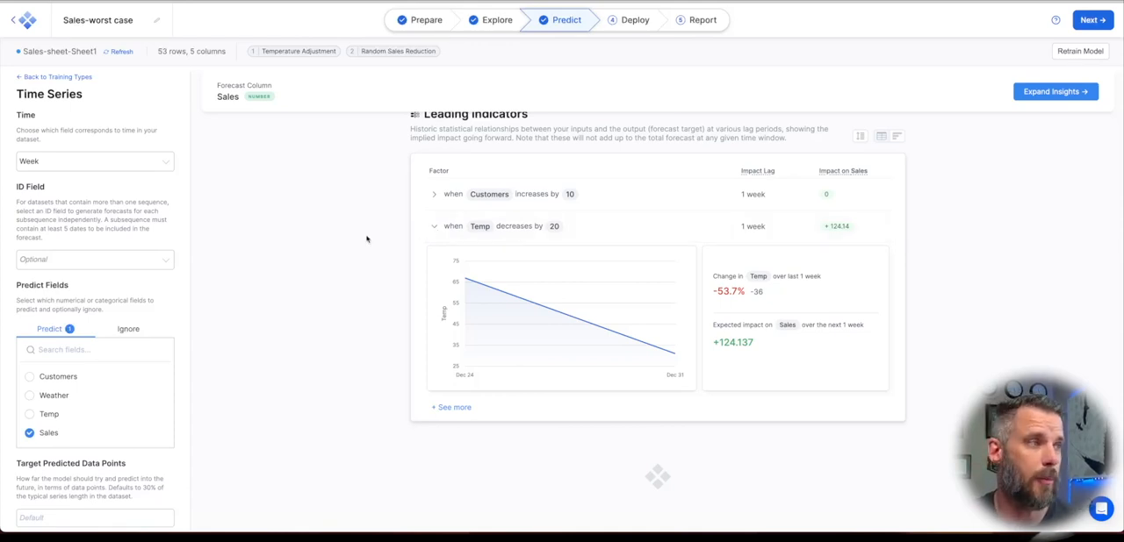